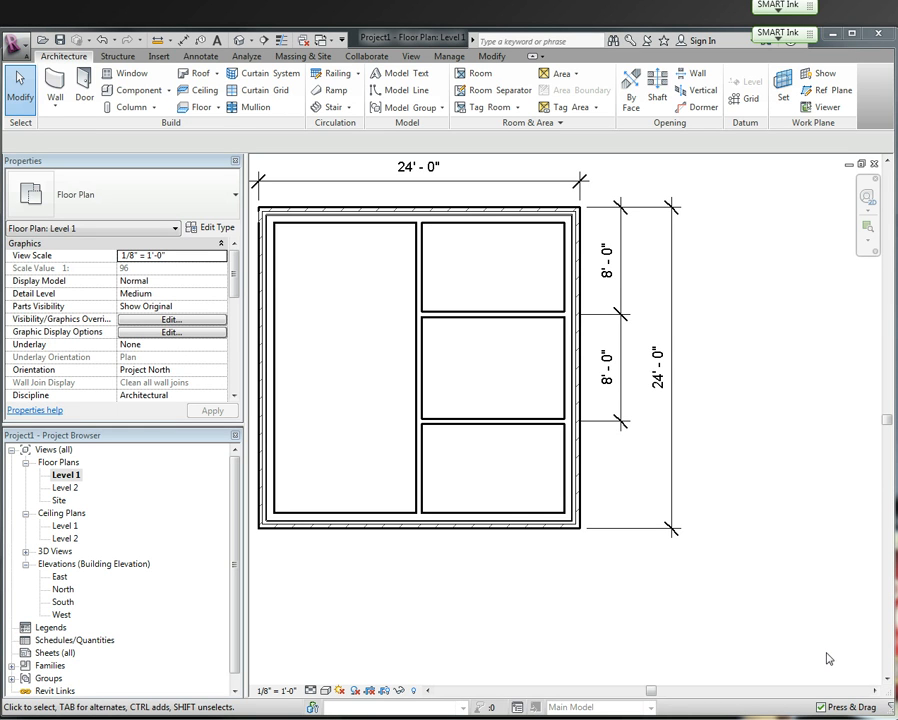
pyautogui.moveTo(852, 660)
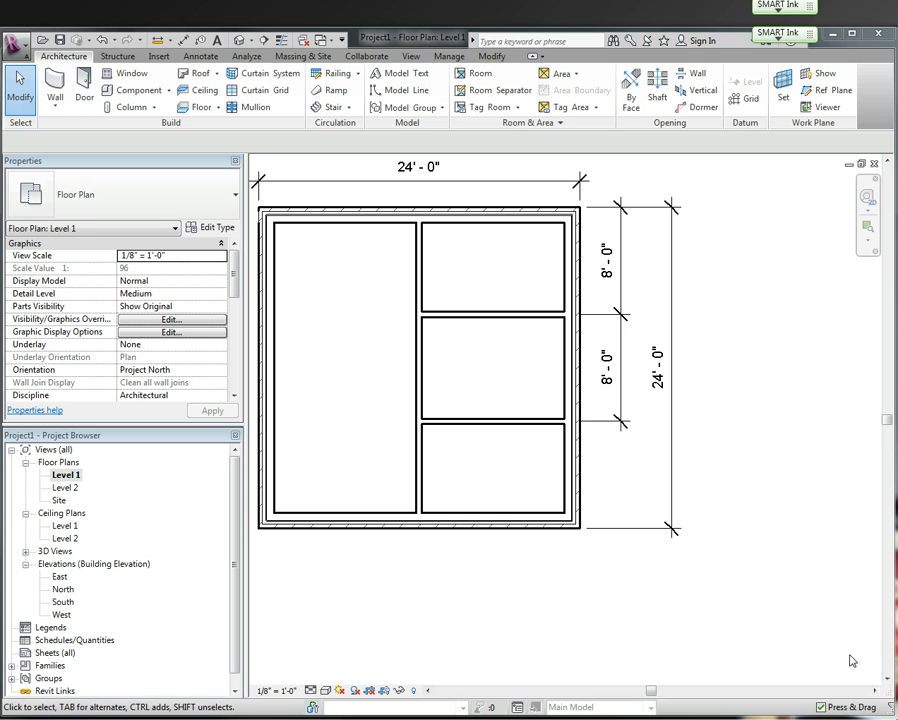
pyautogui.moveTo(424, 362)
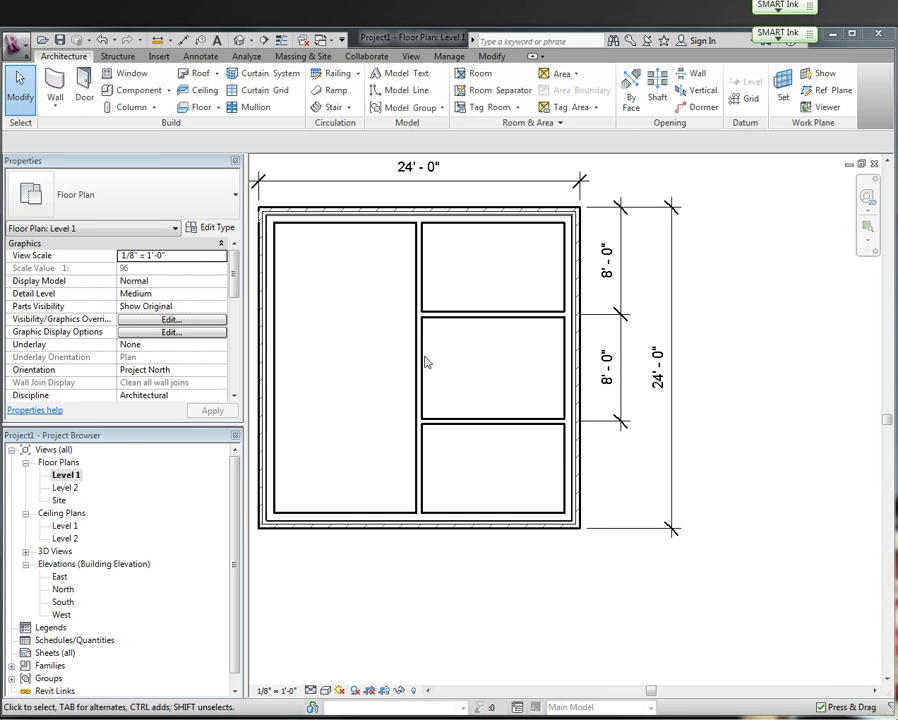
pyautogui.moveTo(402, 272)
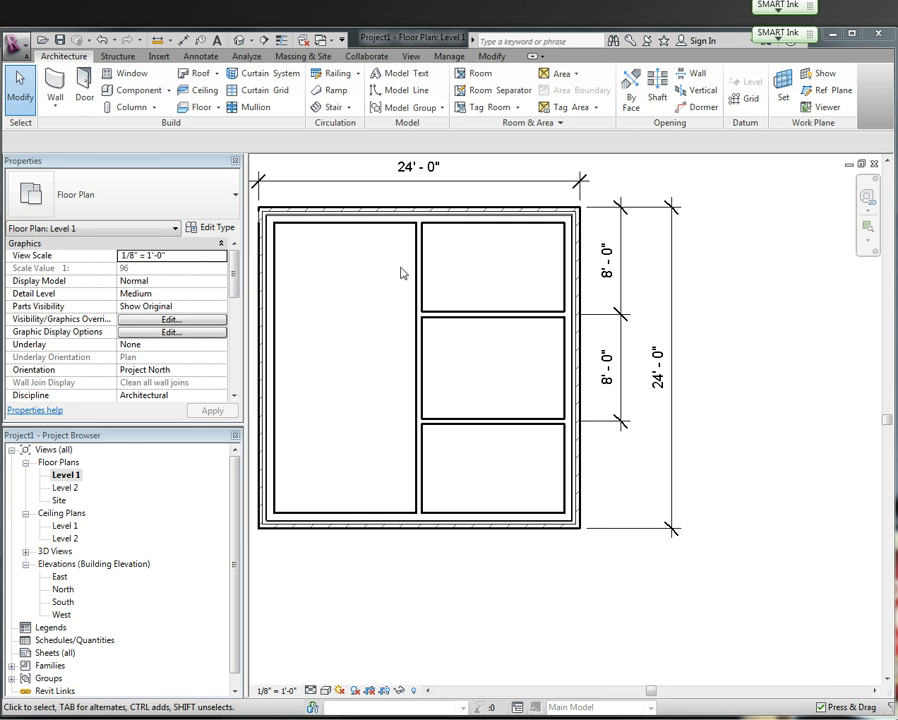
pyautogui.moveTo(424, 368)
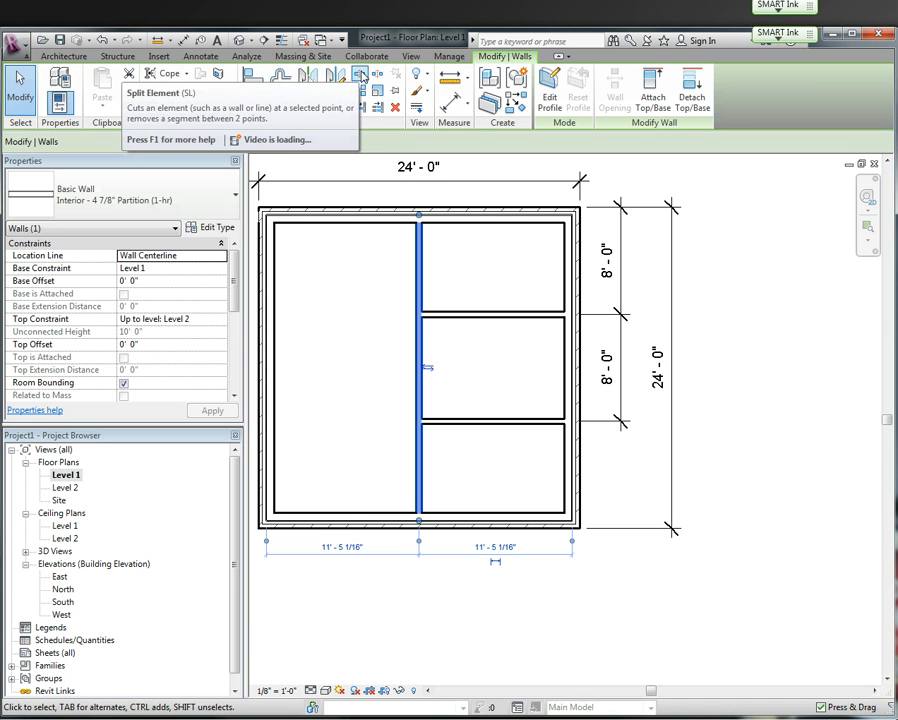
pyautogui.moveTo(376, 76)
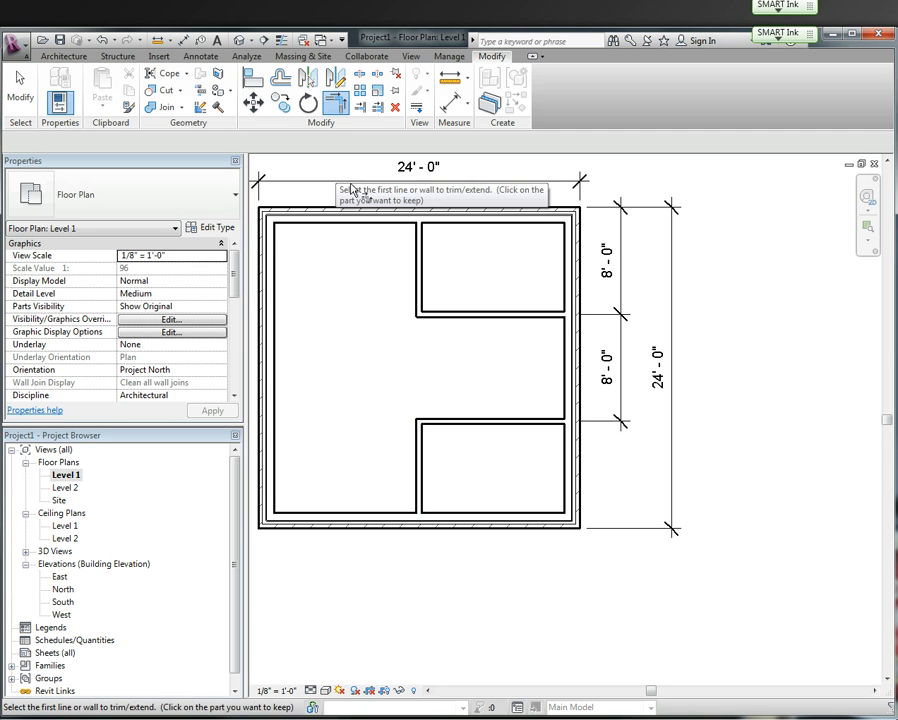
pyautogui.moveTo(412, 368)
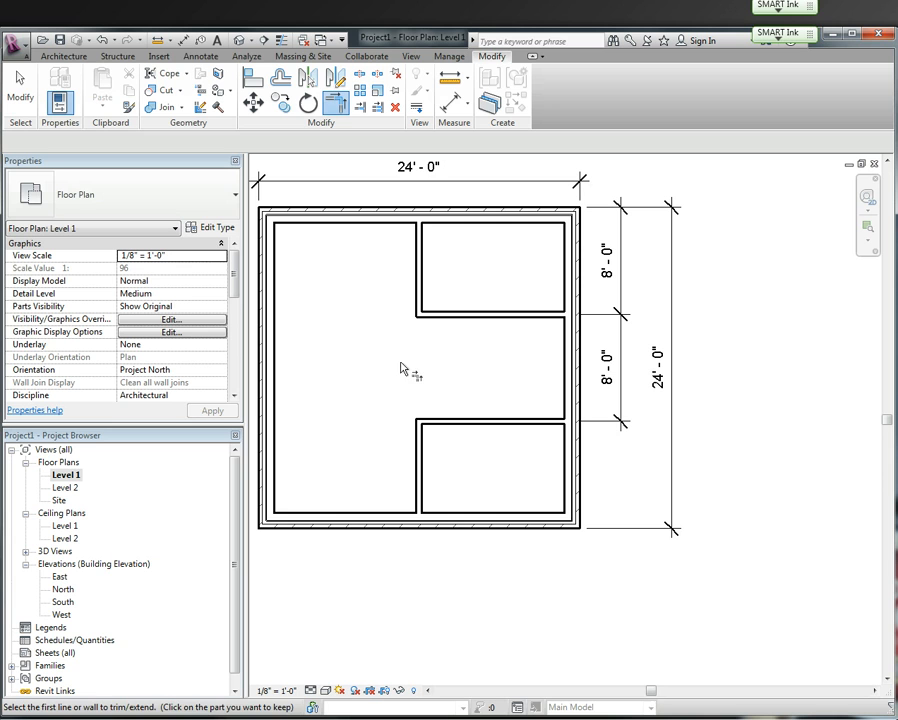
pyautogui.moveTo(376, 376)
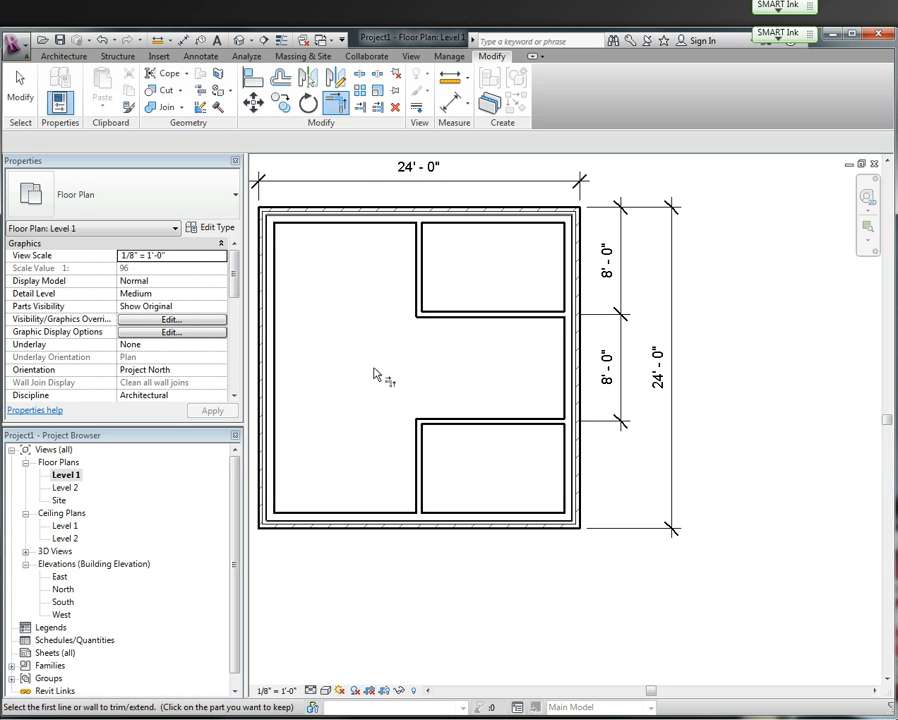
pyautogui.moveTo(368, 190)
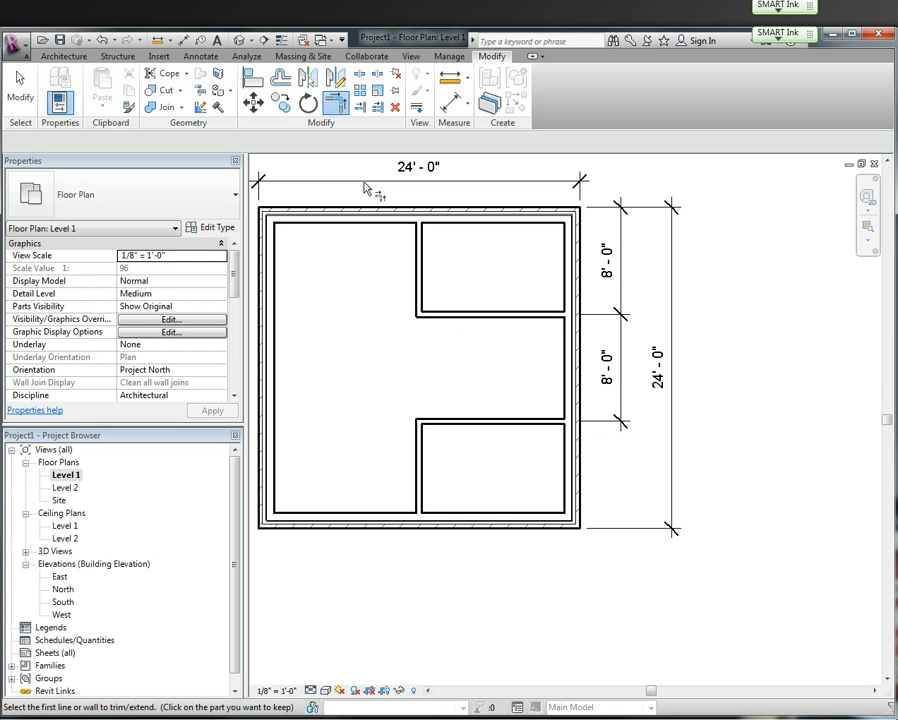
pyautogui.moveTo(116, 4)
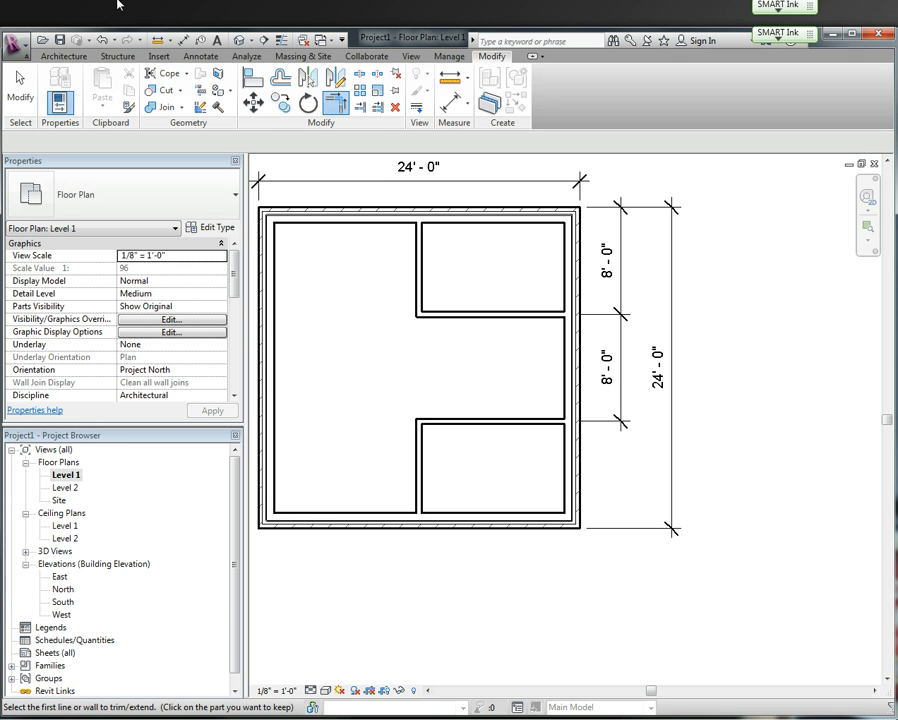
# - Draw new interior partition walls around the middle right room, slightly right of the old line
pyautogui.click(62, 56)
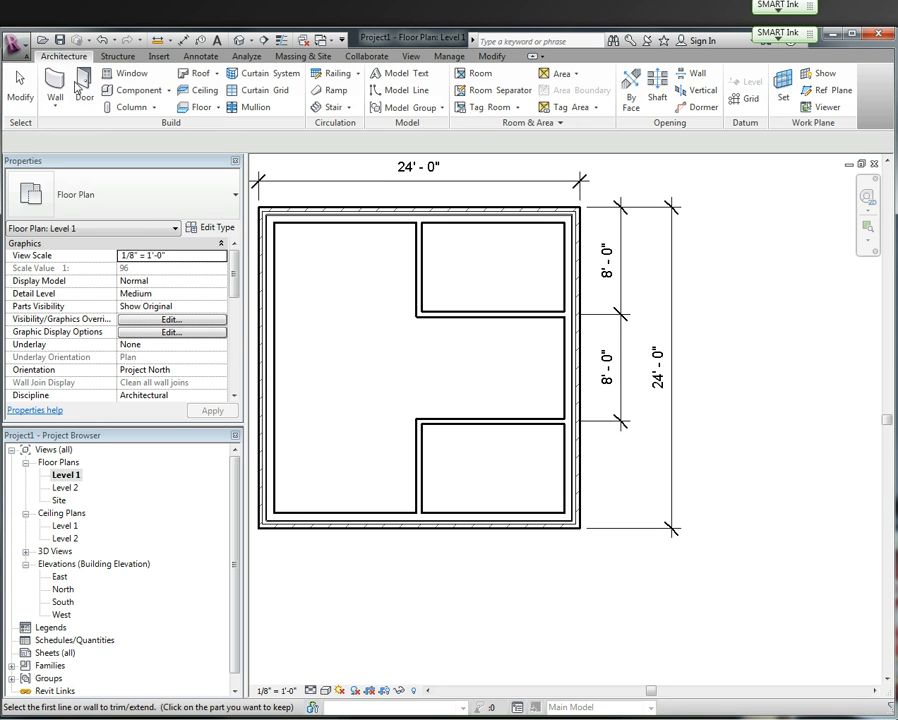
pyautogui.click(54, 88)
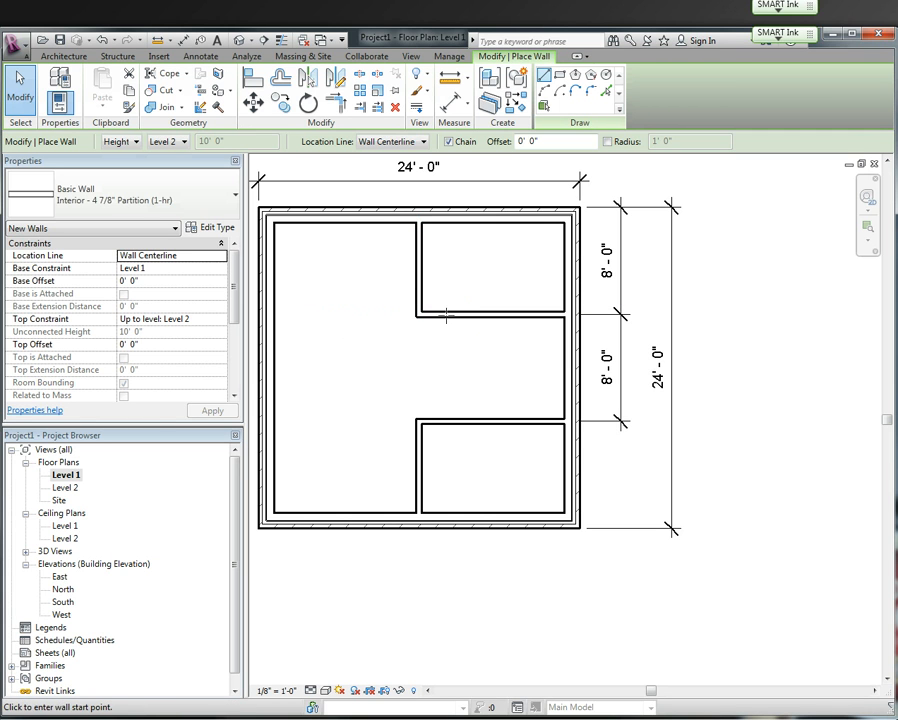
pyautogui.moveTo(458, 320)
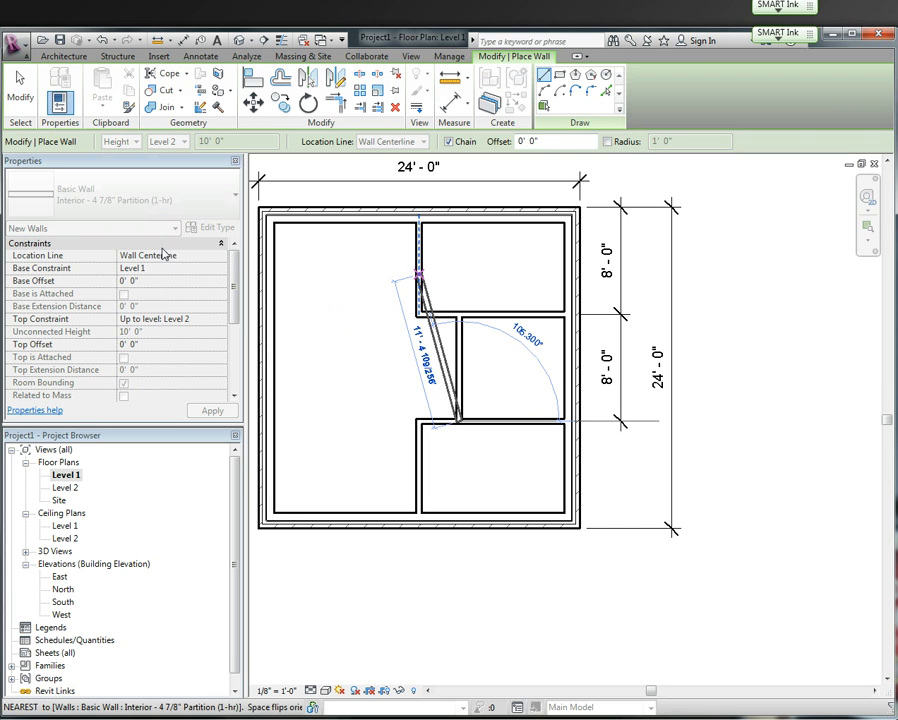
pyautogui.press('Escape')
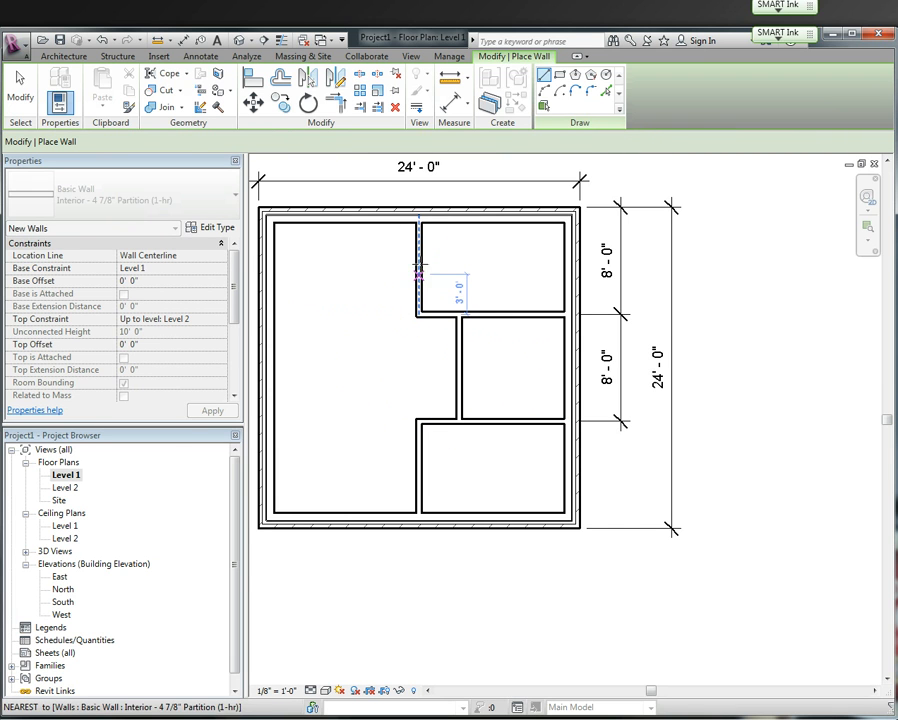
pyautogui.click(418, 212)
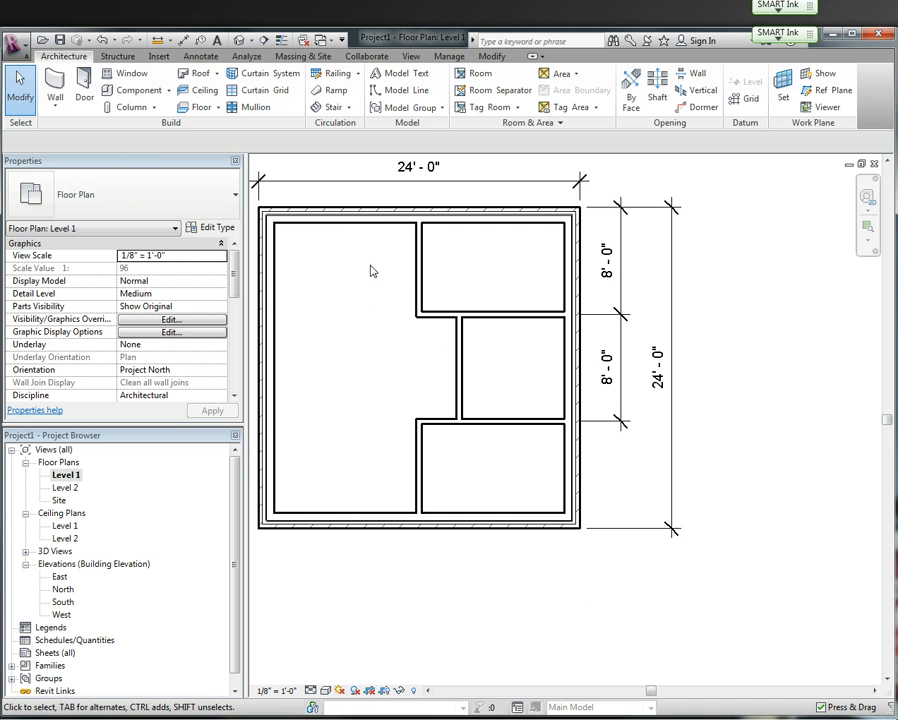
pyautogui.moveTo(376, 240)
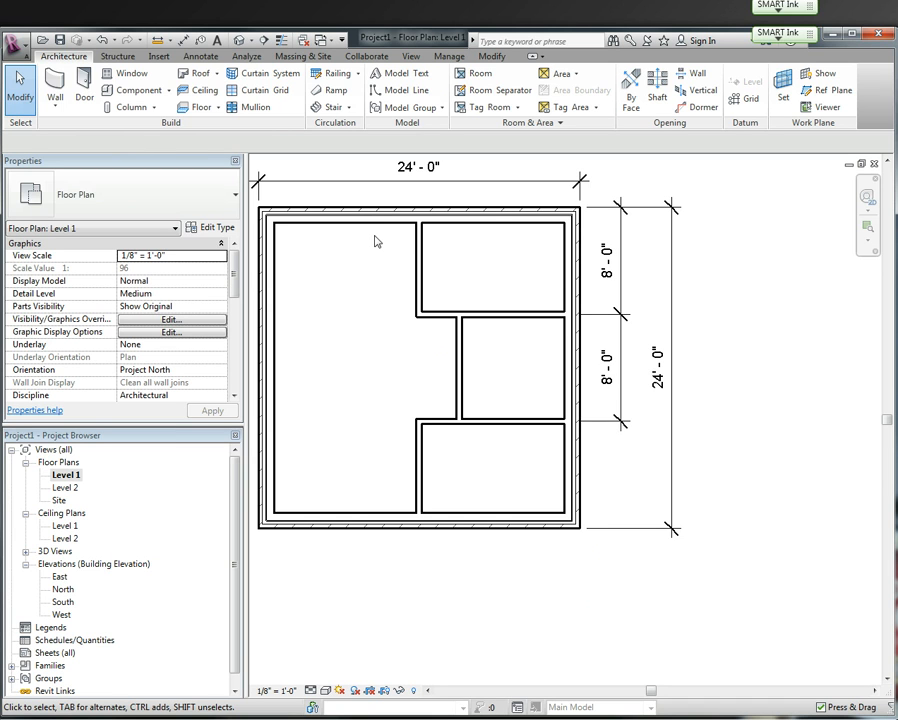
pyautogui.moveTo(576, 492)
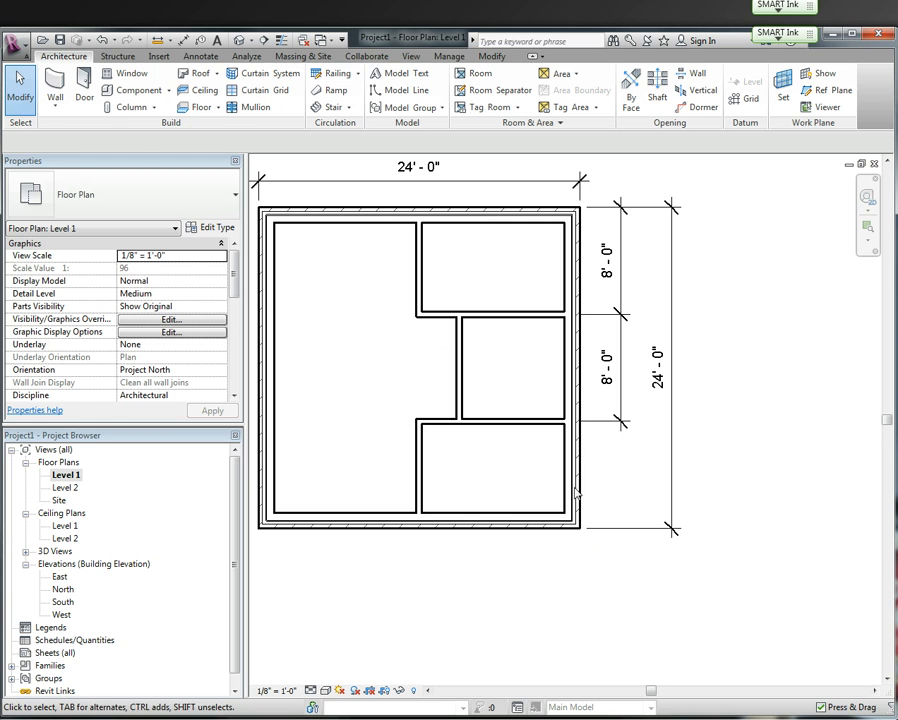
pyautogui.click(418, 470)
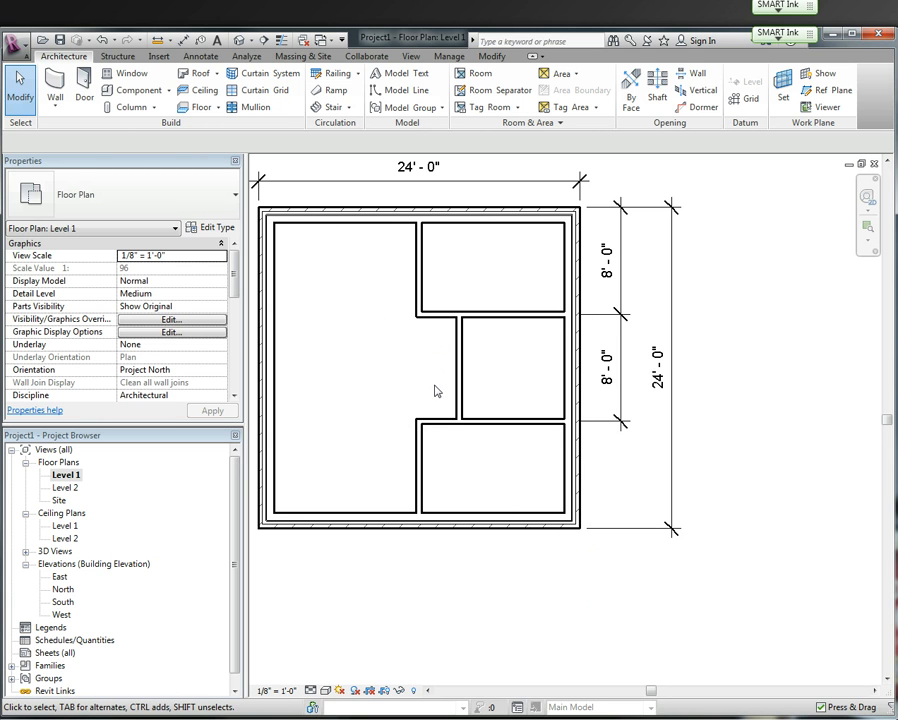
pyautogui.moveTo(444, 380)
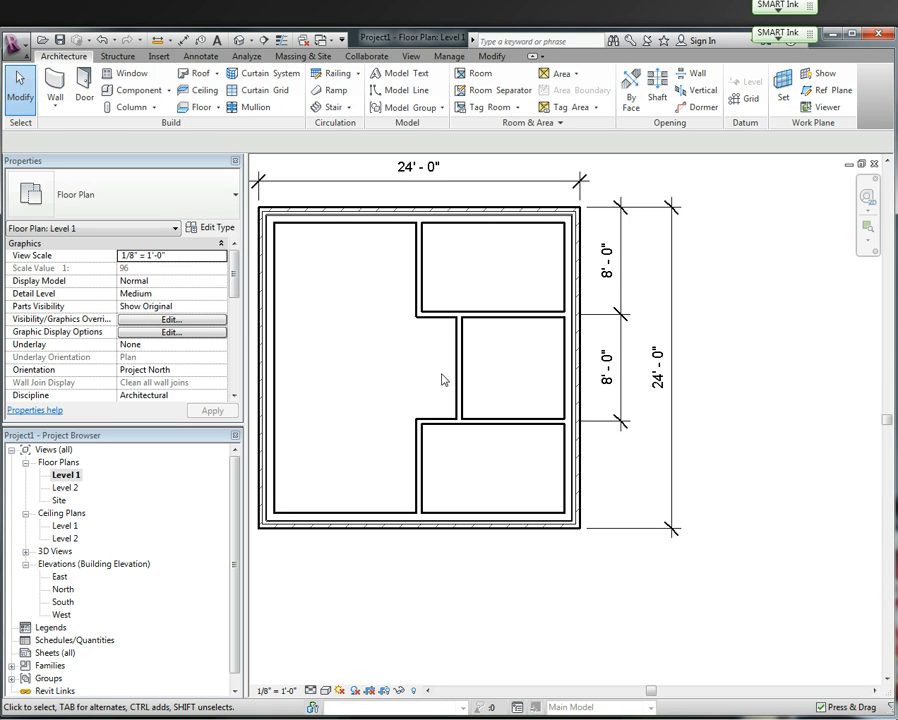
pyautogui.click(490, 316)
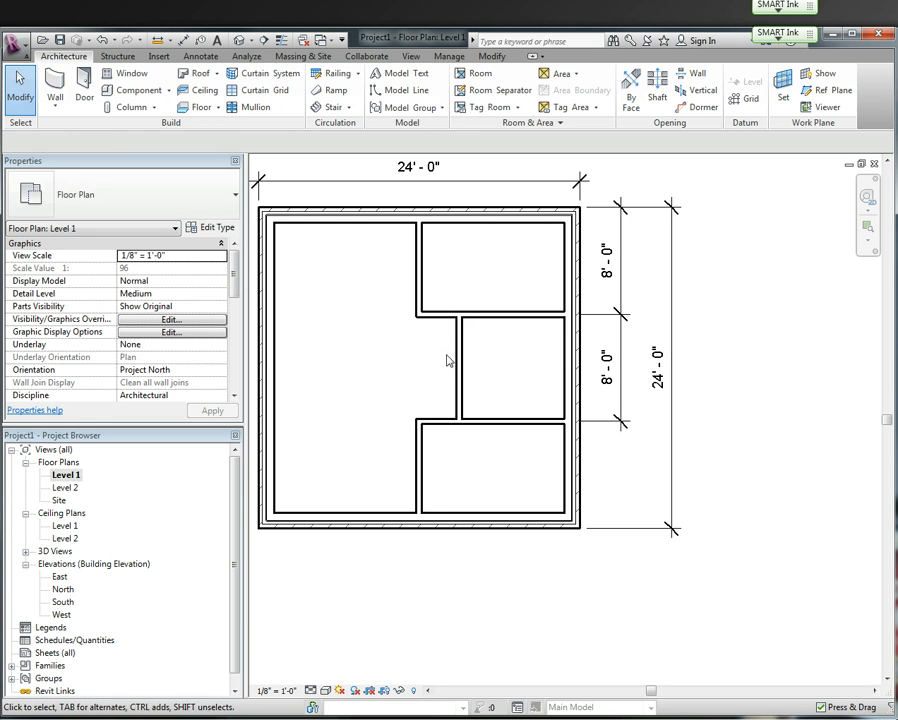
pyautogui.click(420, 470)
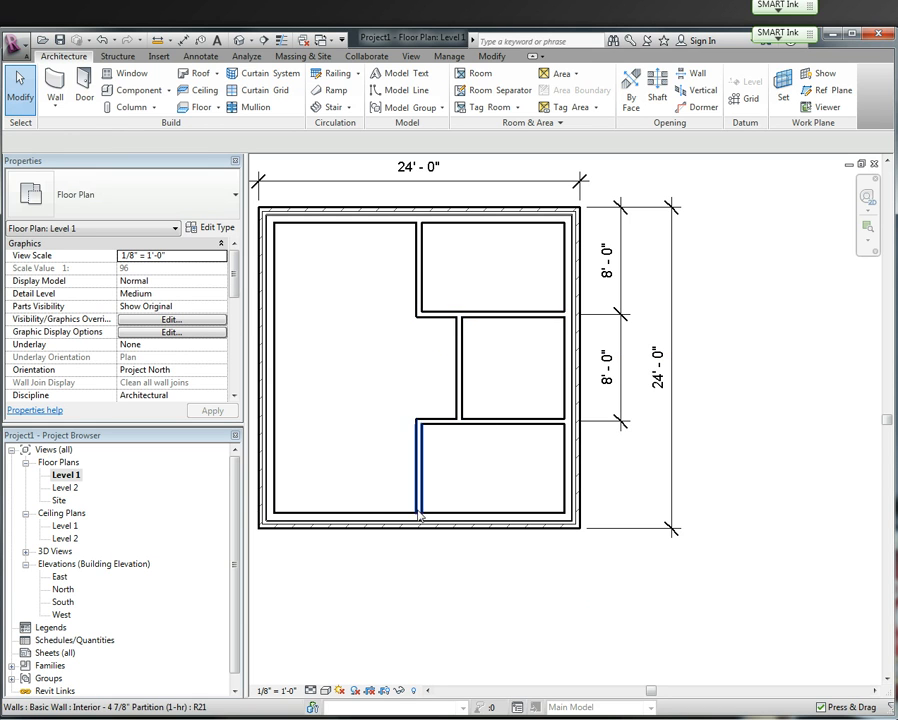
pyautogui.click(416, 212)
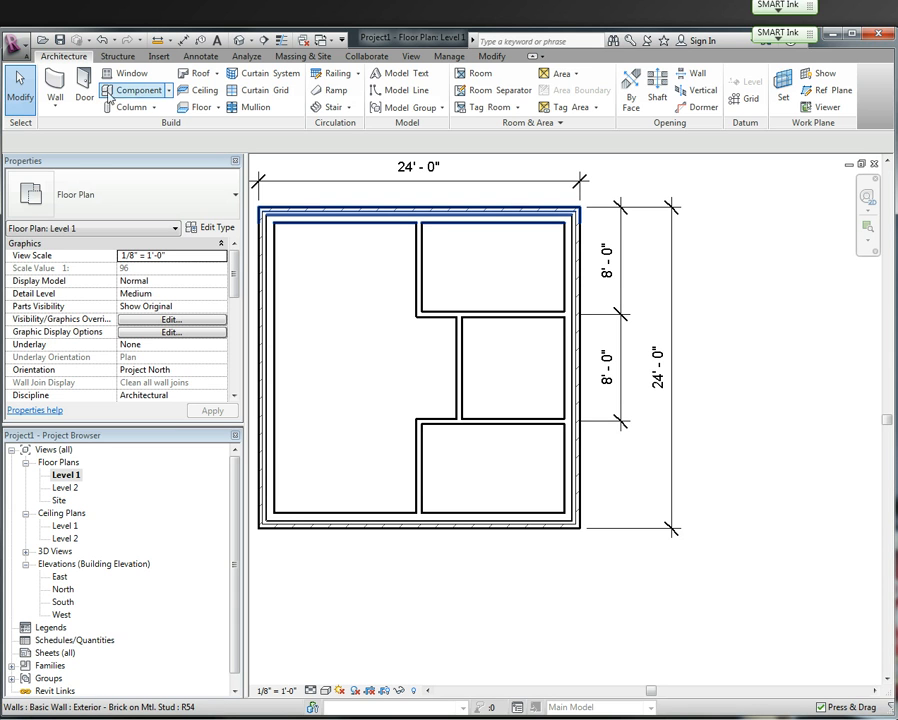
# - Place a Single-Flush 36" x 80" door in the bottom exterior wall
pyautogui.click(84, 90)
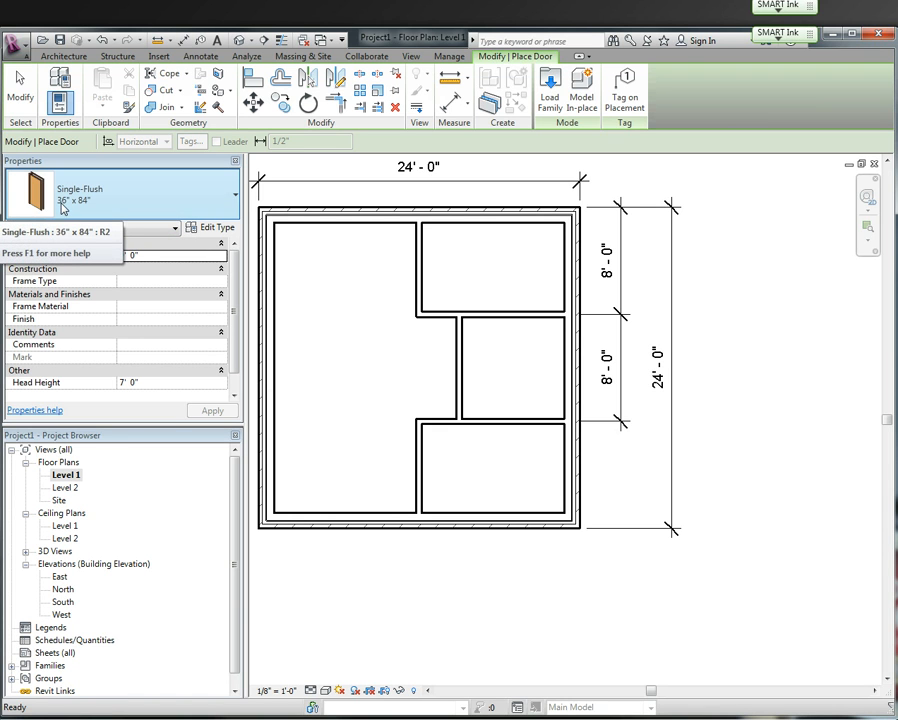
pyautogui.click(236, 194)
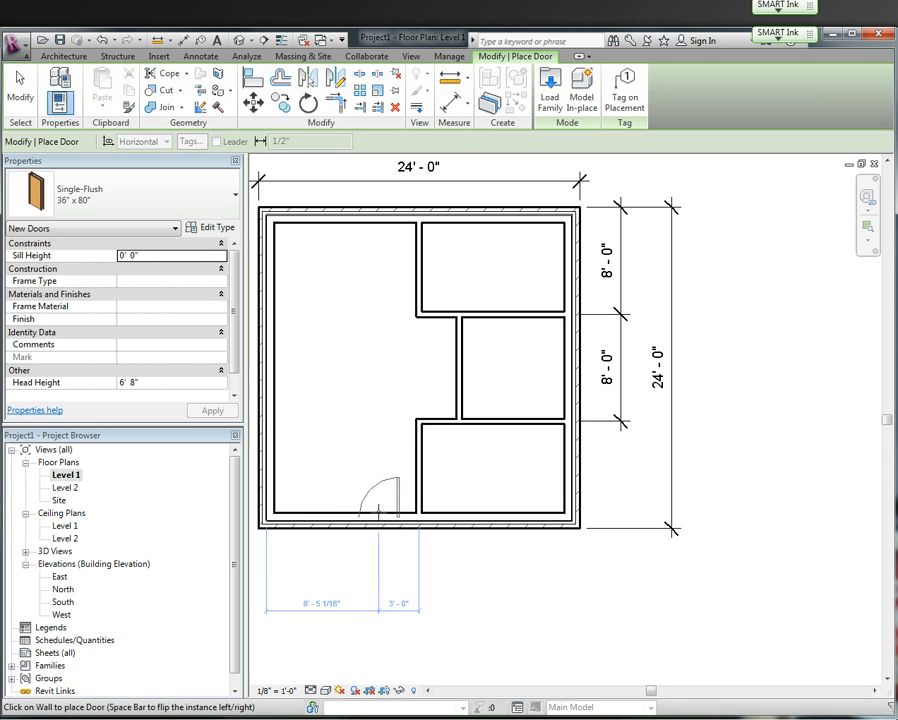
pyautogui.moveTo(360, 510)
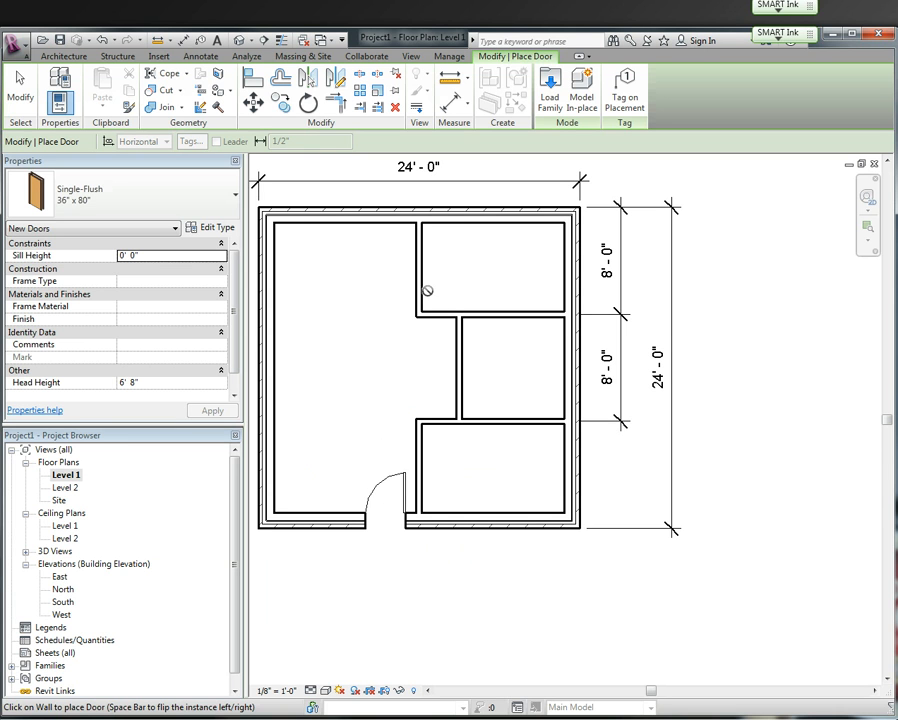
pyautogui.moveTo(374, 570)
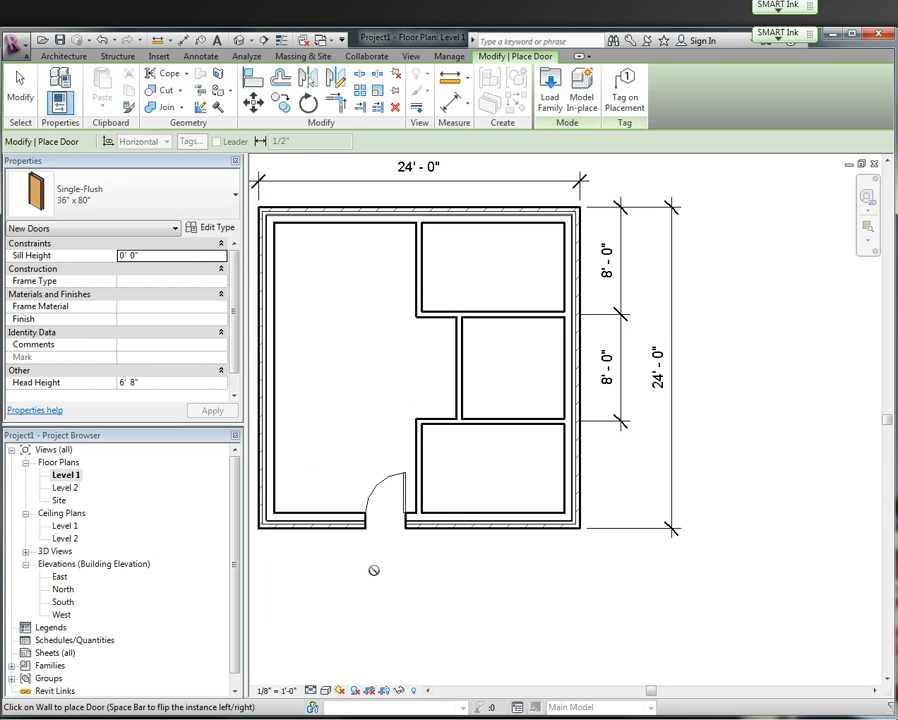
pyautogui.click(384, 496)
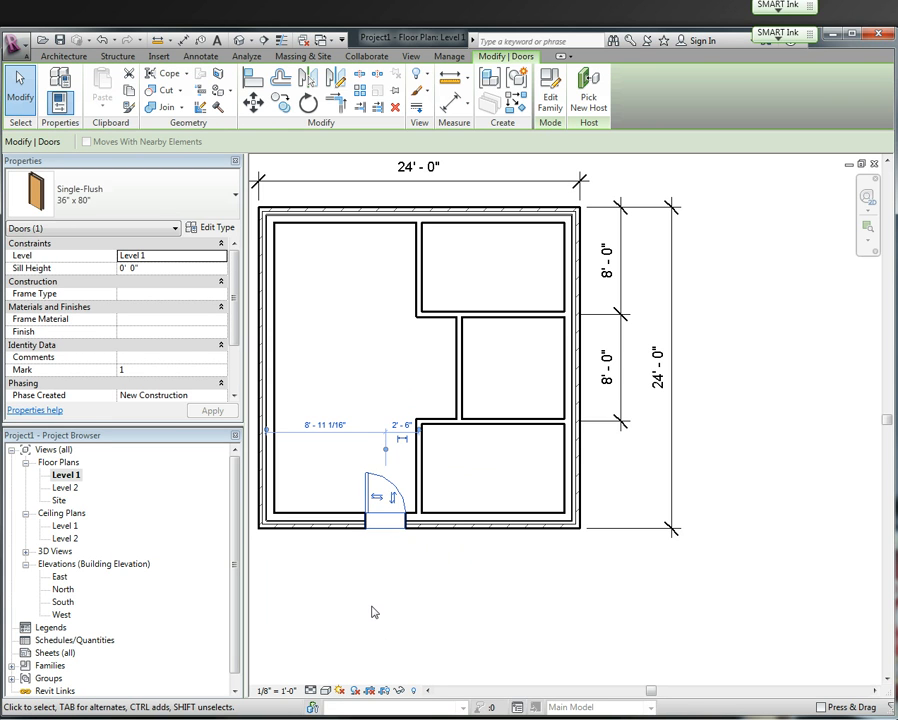
pyautogui.moveTo(358, 492)
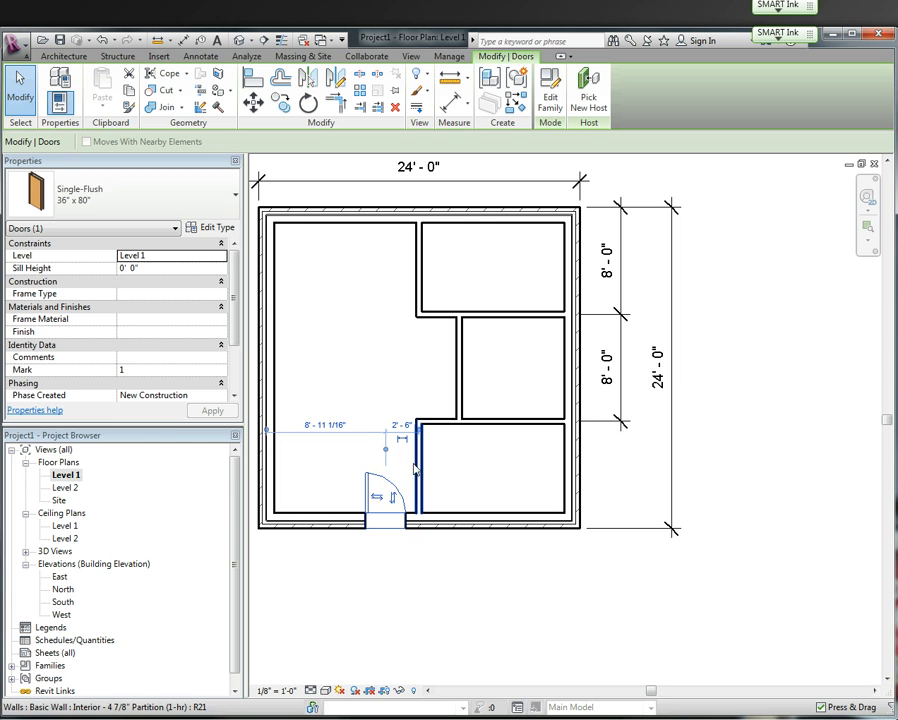
pyautogui.moveTo(388, 568)
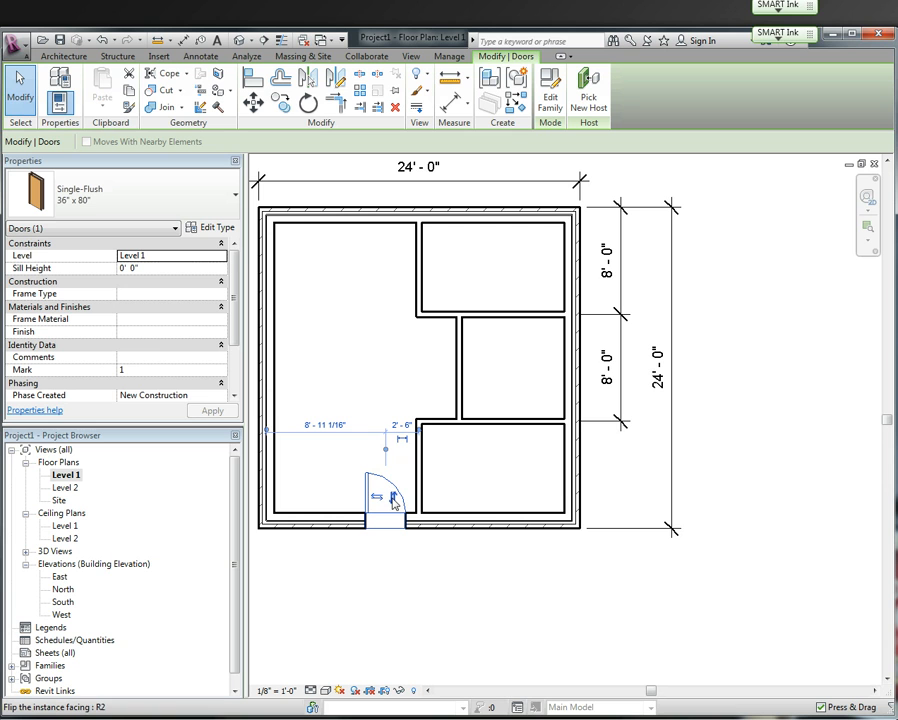
pyautogui.moveTo(390, 496)
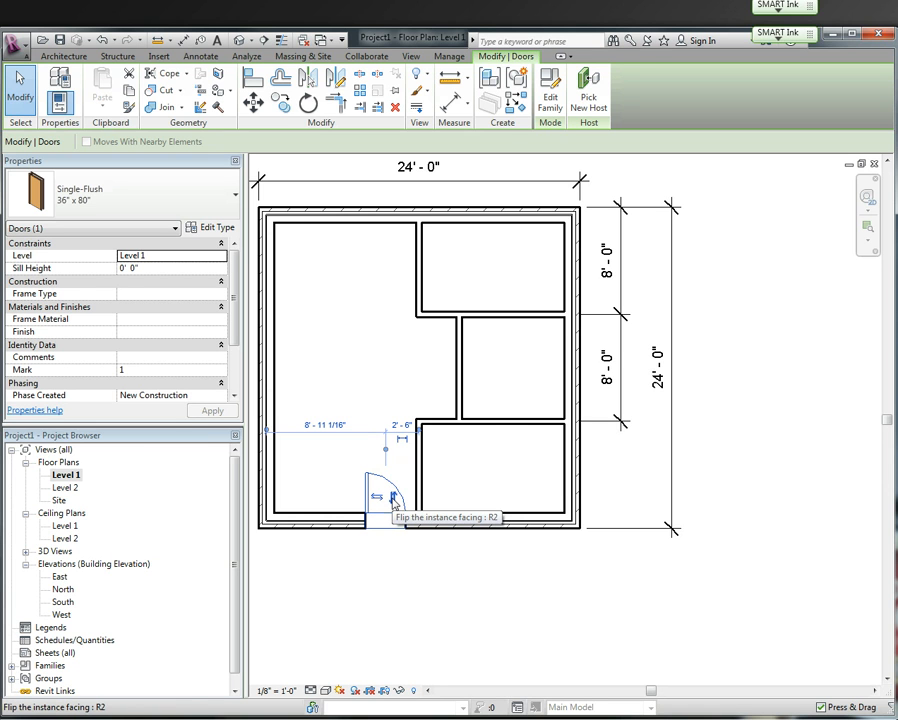
# - Flip the bottom-wall door's facing with the flip control arrows
pyautogui.click(378, 496)
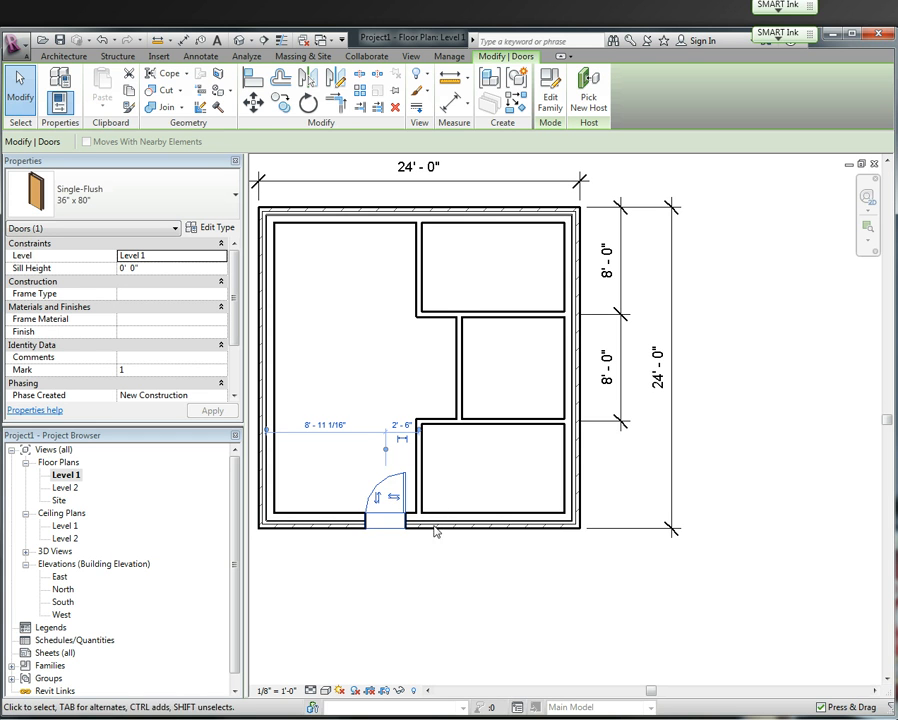
pyautogui.click(378, 500)
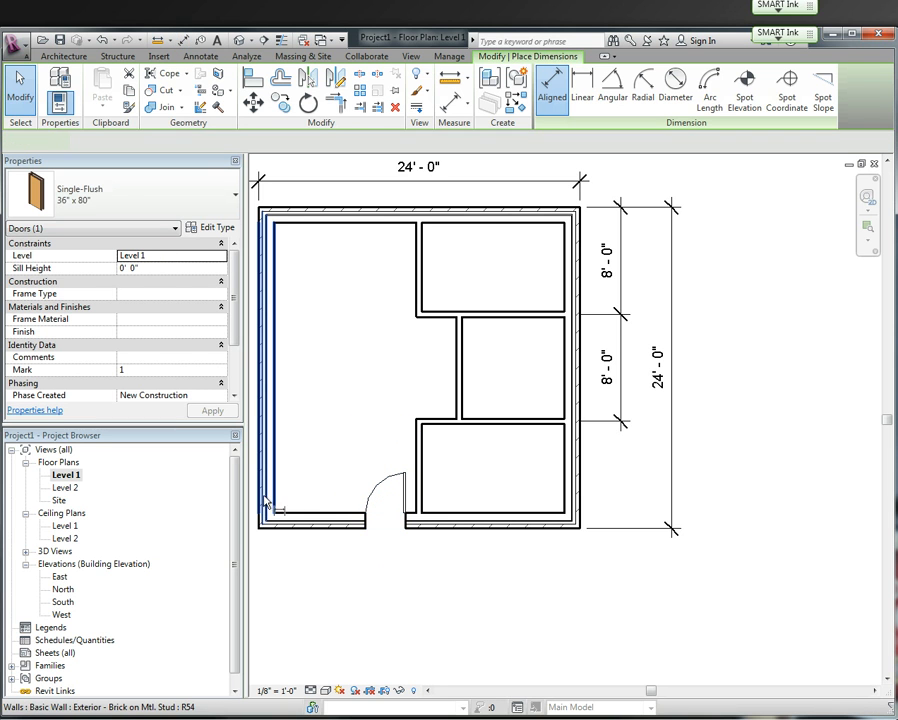
# - Add aligned dimensions using individual references and wall faces: 8'-0" from left wall, 3'-0" door opening
pyautogui.click(552, 88)
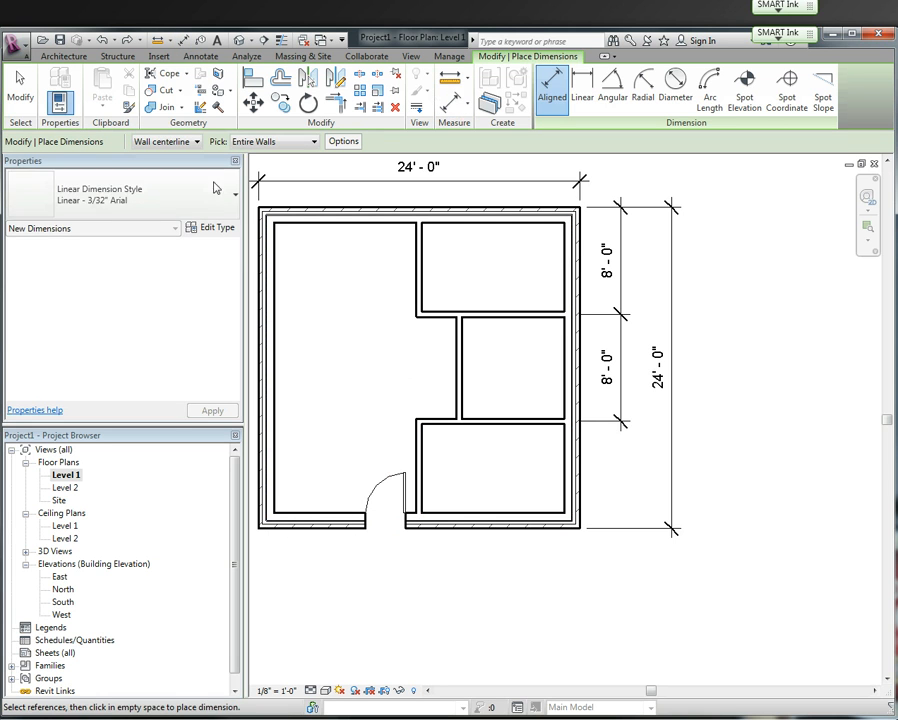
pyautogui.click(274, 140)
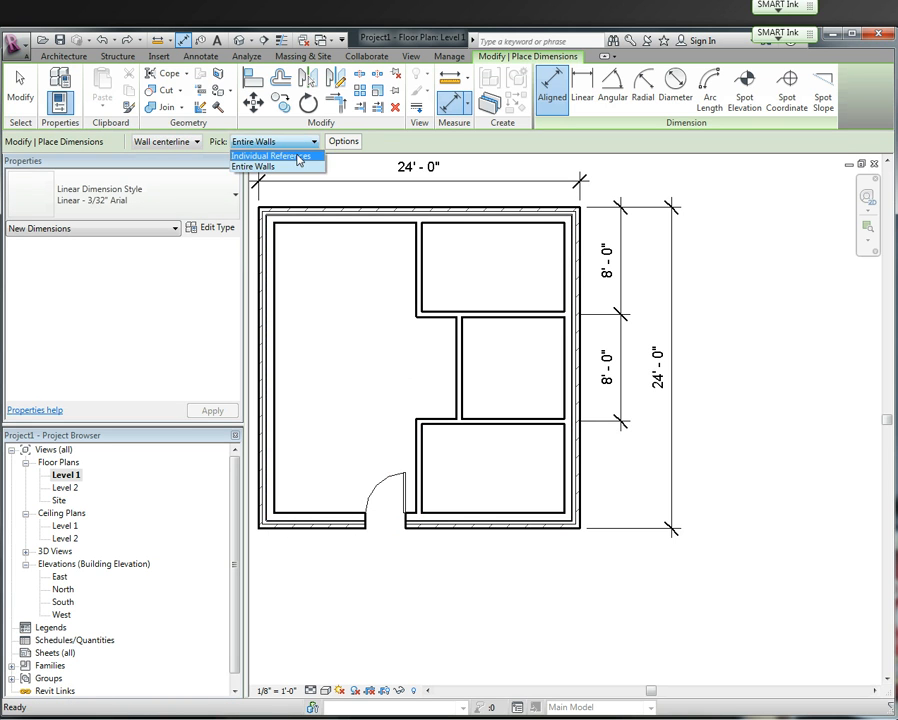
pyautogui.click(268, 156)
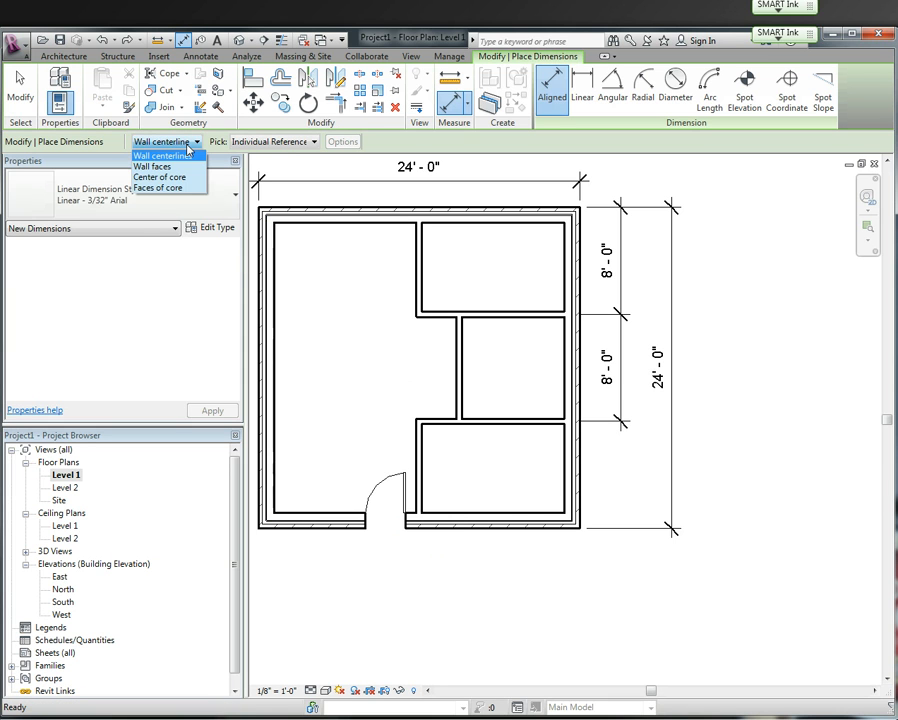
pyautogui.click(152, 166)
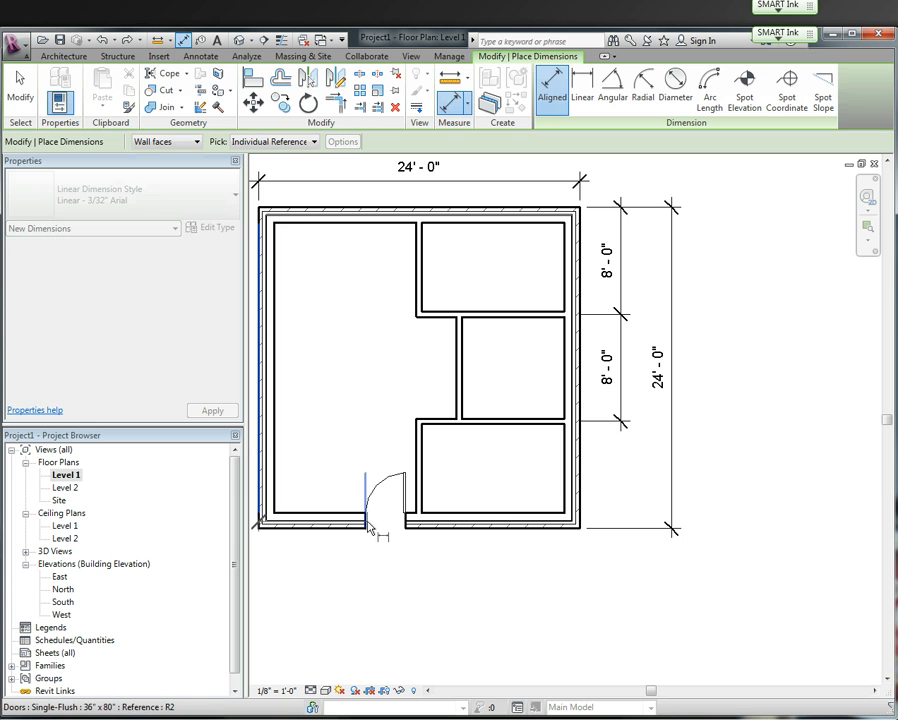
pyautogui.click(404, 536)
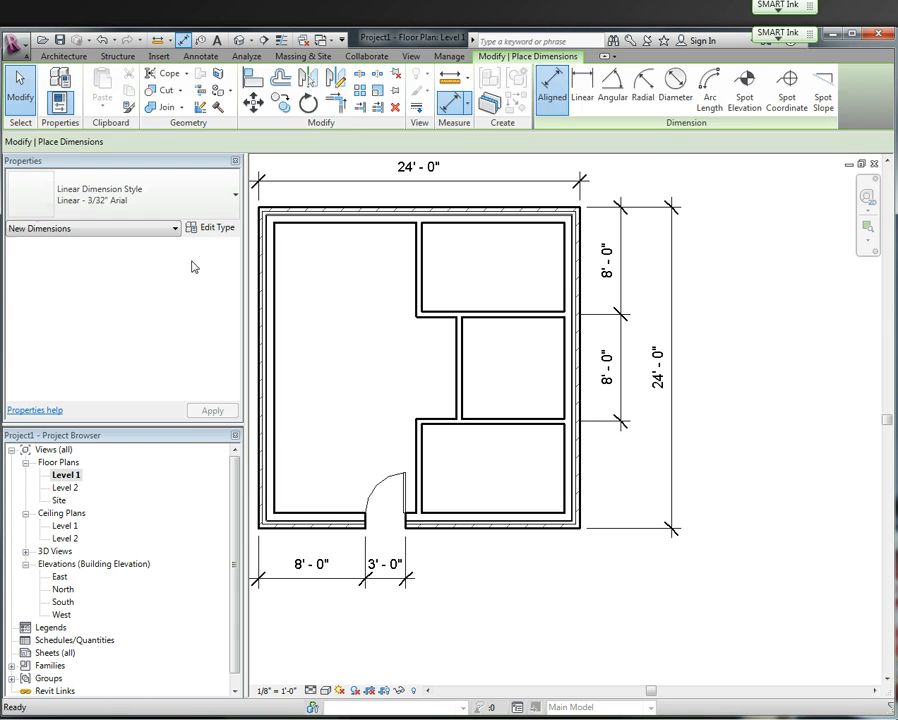
pyautogui.click(384, 496)
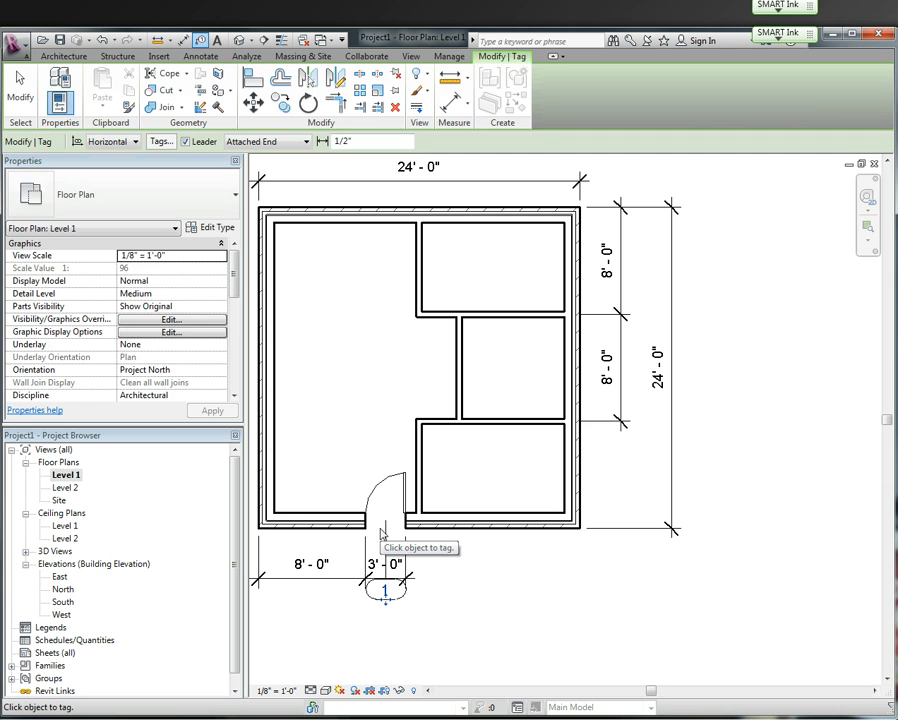
pyautogui.moveTo(390, 570)
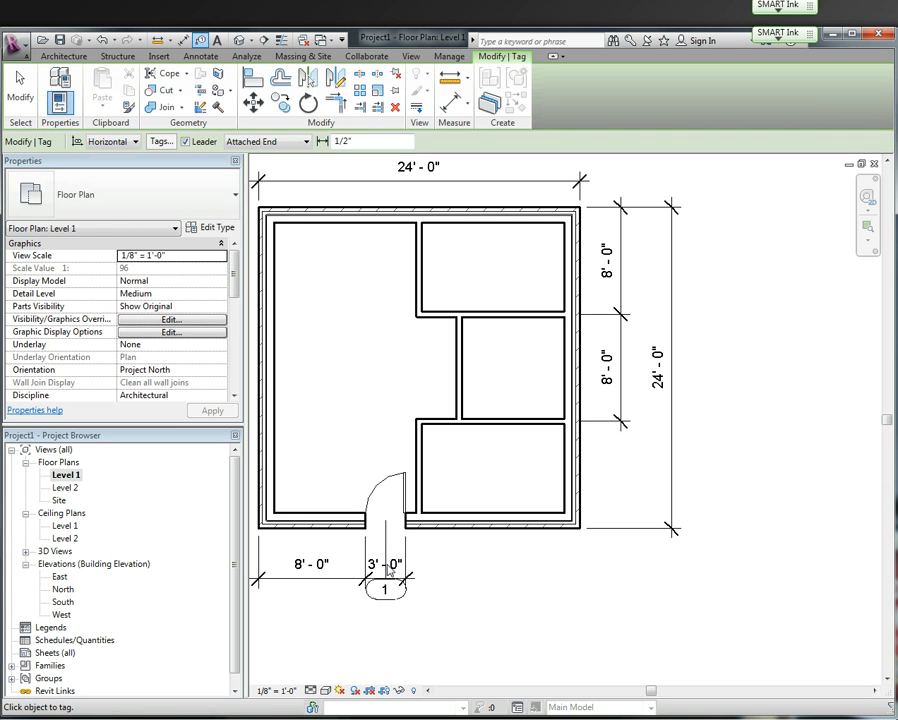
pyautogui.moveTo(384, 480)
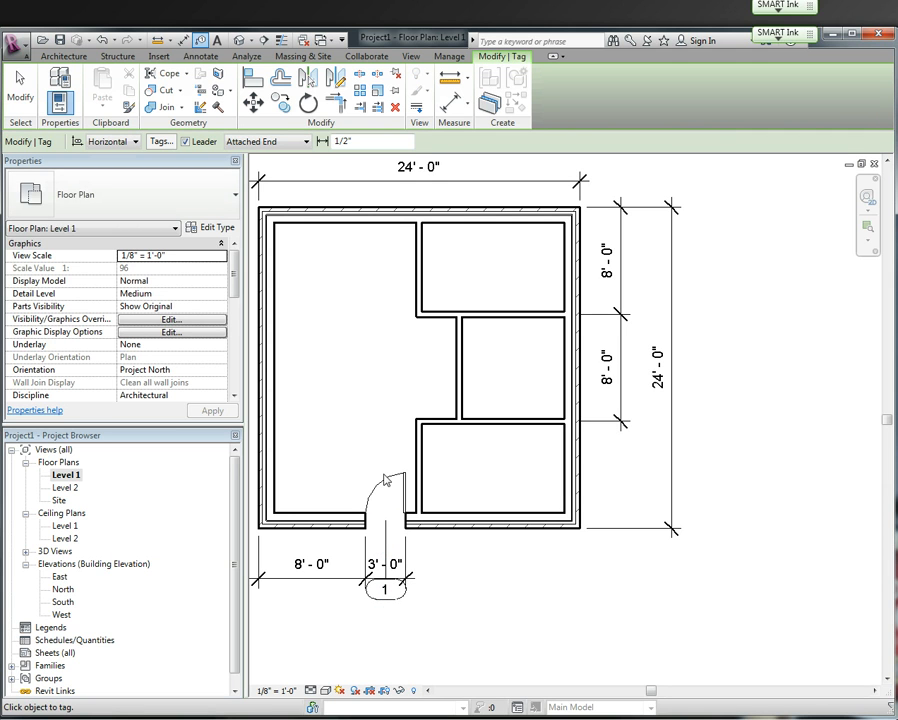
pyautogui.moveTo(368, 496)
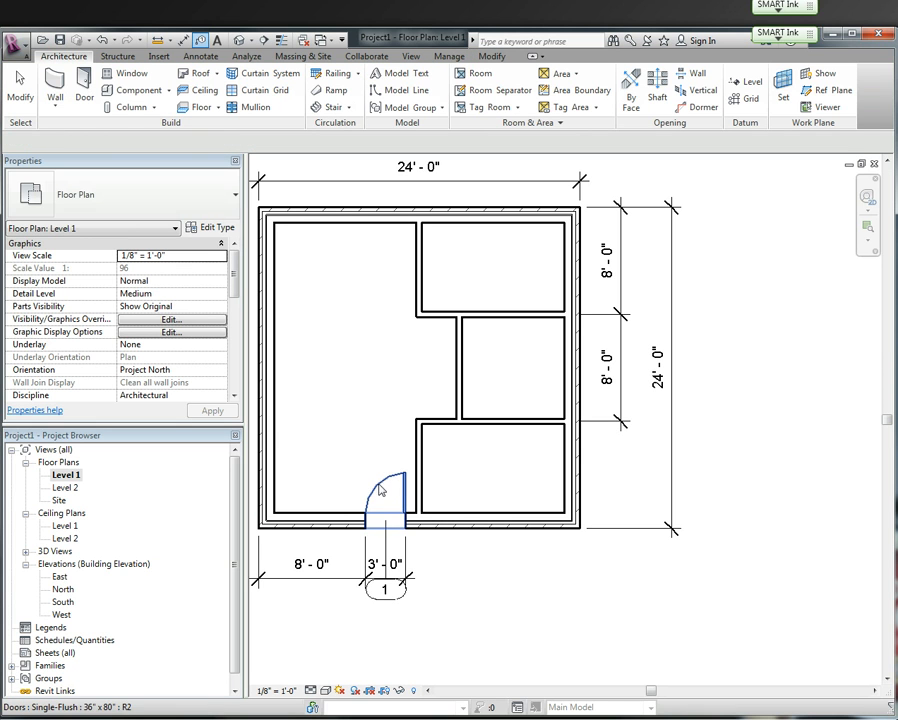
# - Tag the bottom exterior door as door number 1 and clear the selection
pyautogui.click(378, 486)
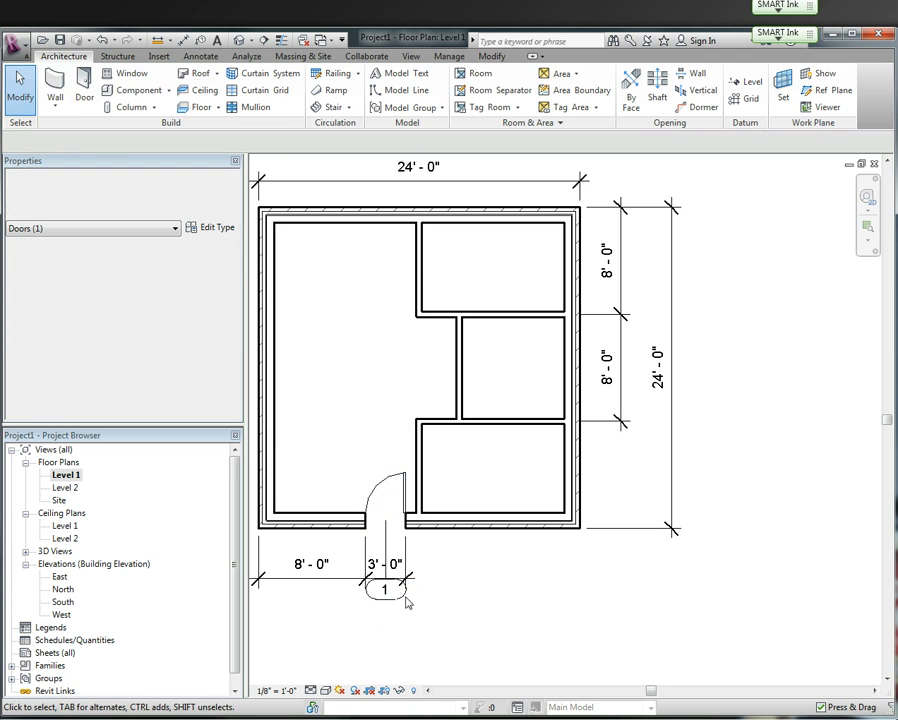
pyautogui.click(384, 590)
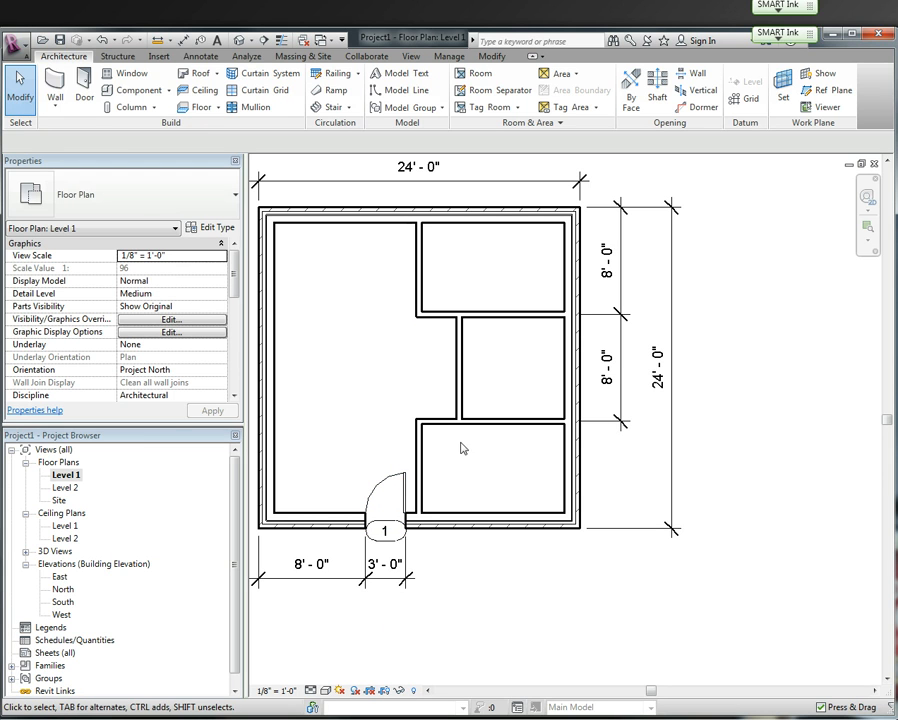
pyautogui.moveTo(388, 460)
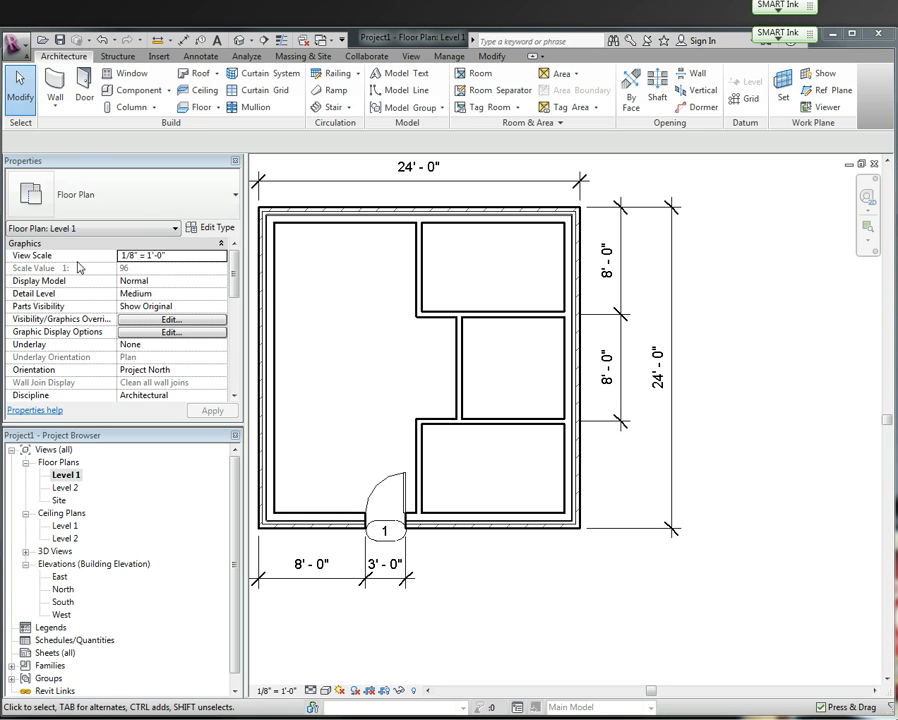
pyautogui.moveTo(352, 370)
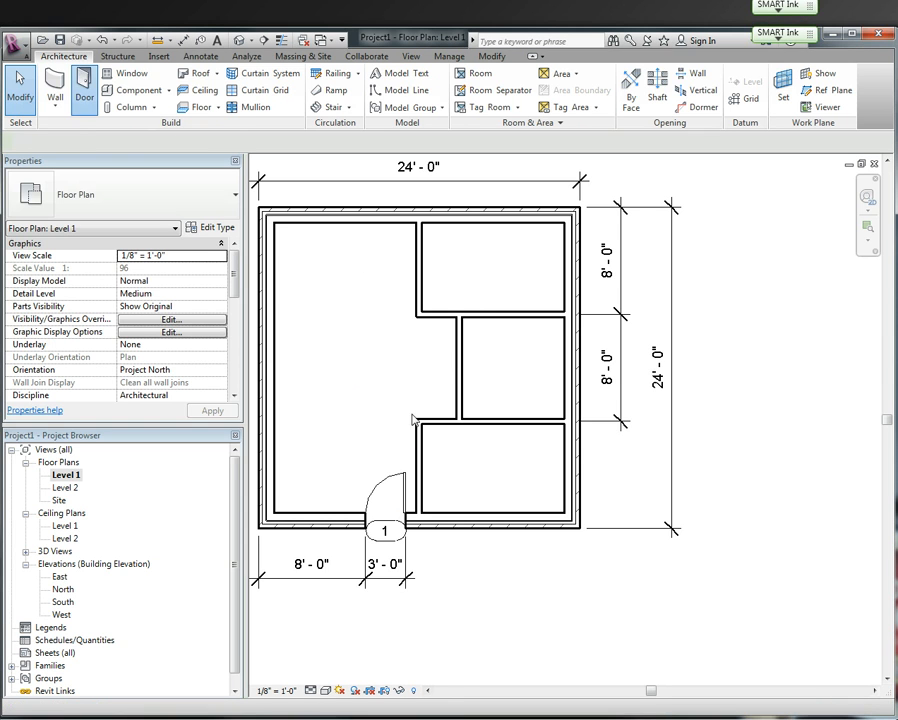
# - Start a new door and choose the Single-Flush 32" x 84" type for interior doors
pyautogui.click(84, 90)
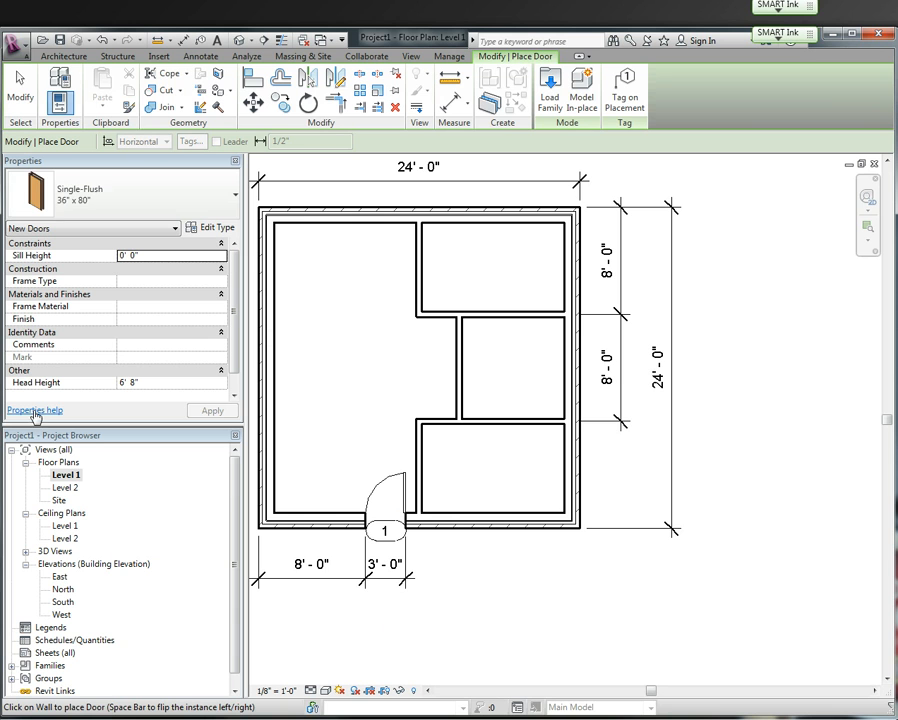
pyautogui.moveTo(172, 190)
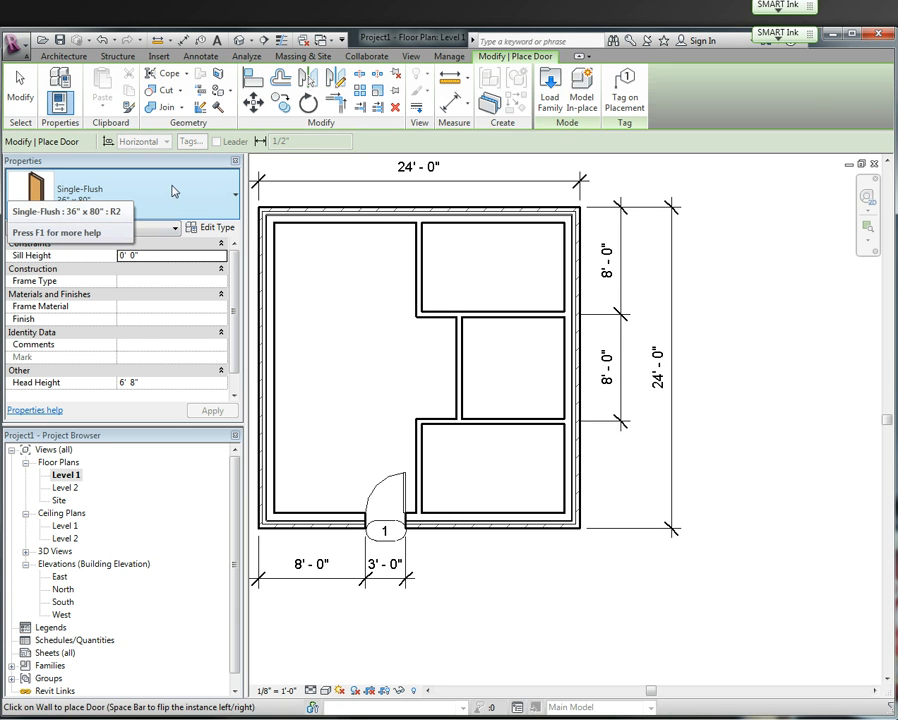
pyautogui.click(236, 192)
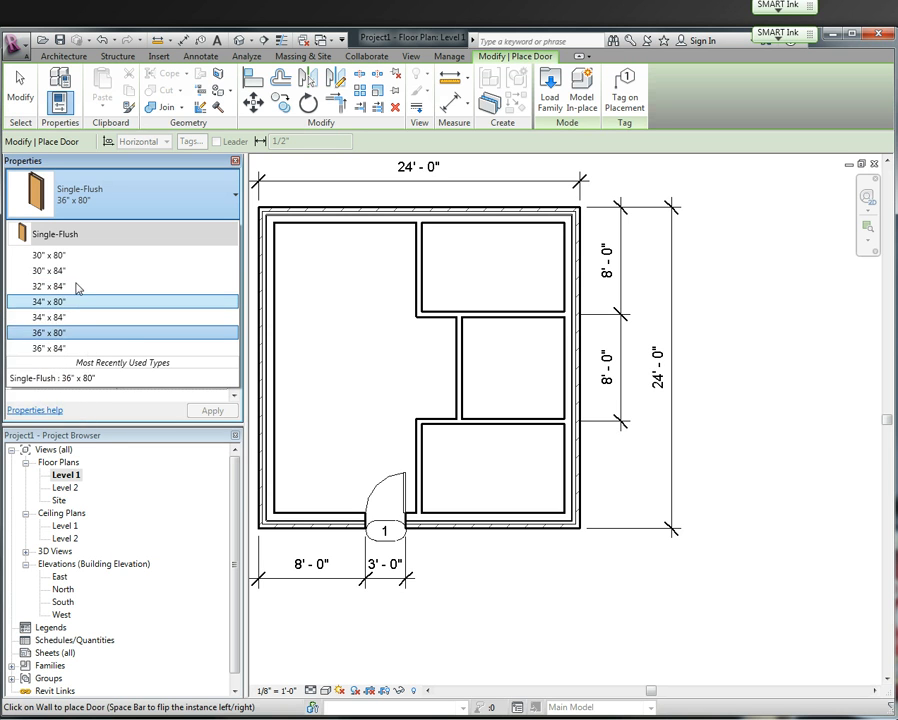
pyautogui.click(44, 286)
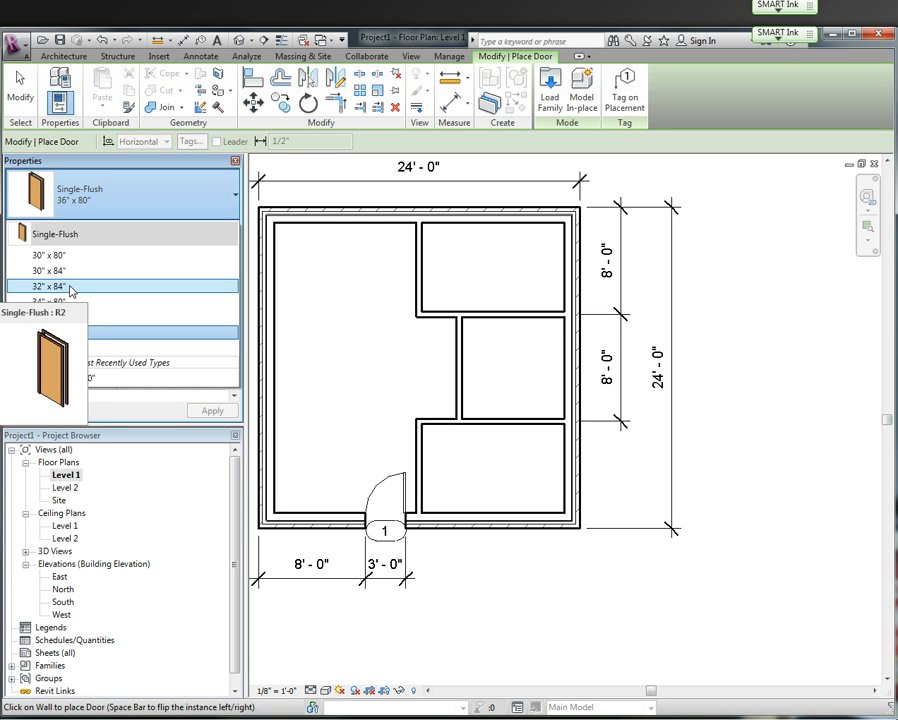
pyautogui.click(56, 288)
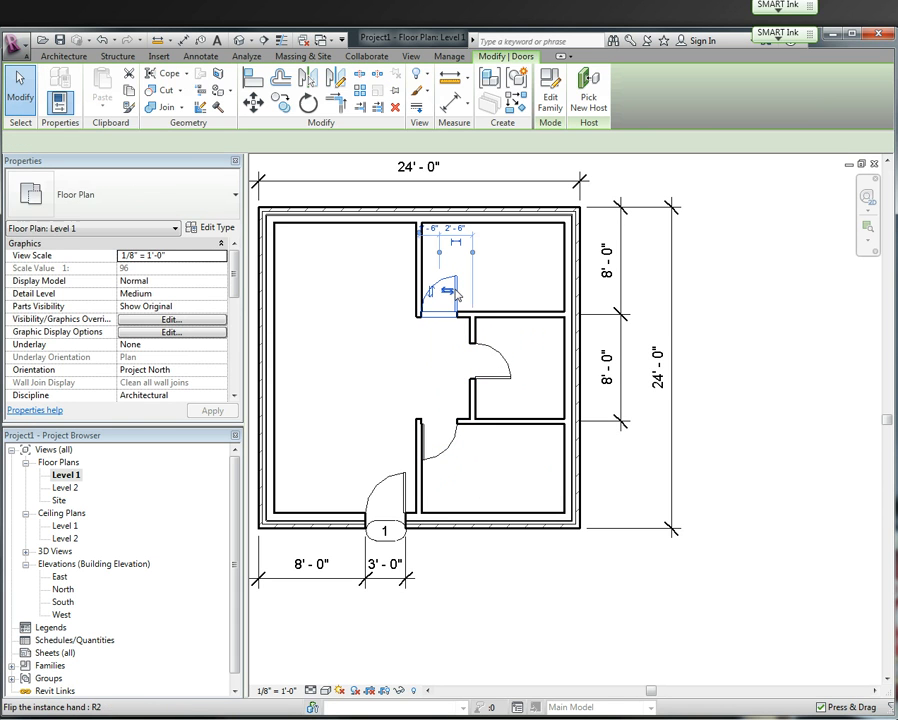
# - Place 32" x 84" doors into the upper, middle and lower right rooms with correct swing
pyautogui.click(444, 290)
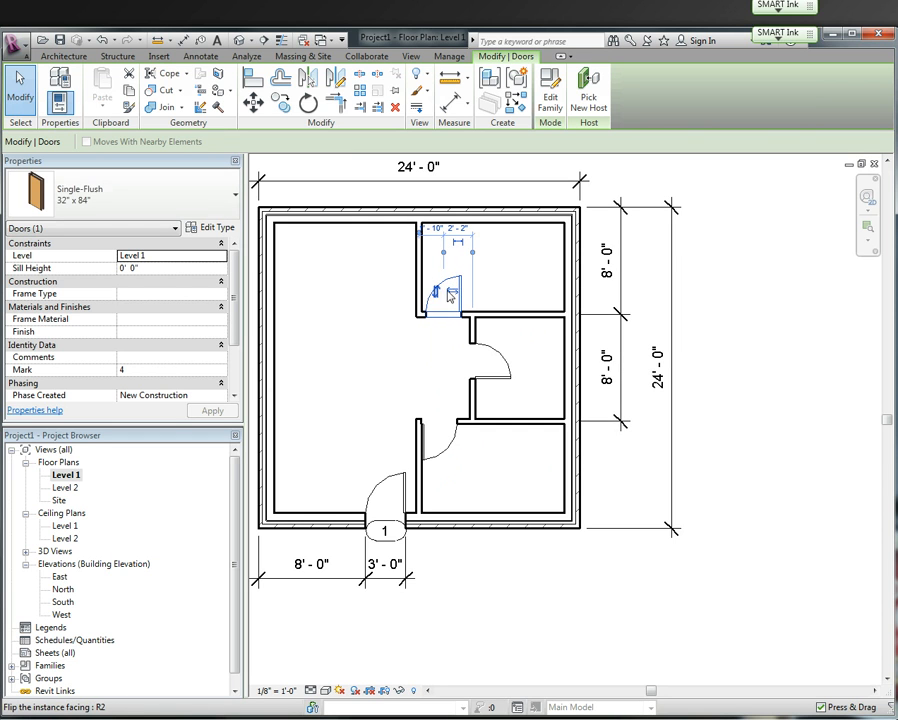
pyautogui.click(444, 292)
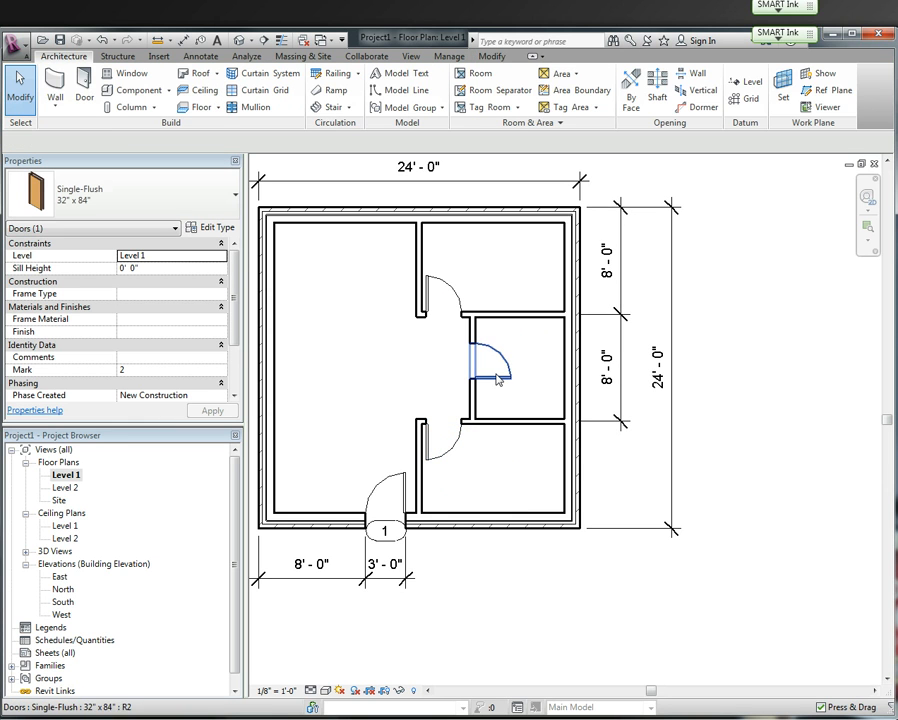
pyautogui.click(496, 376)
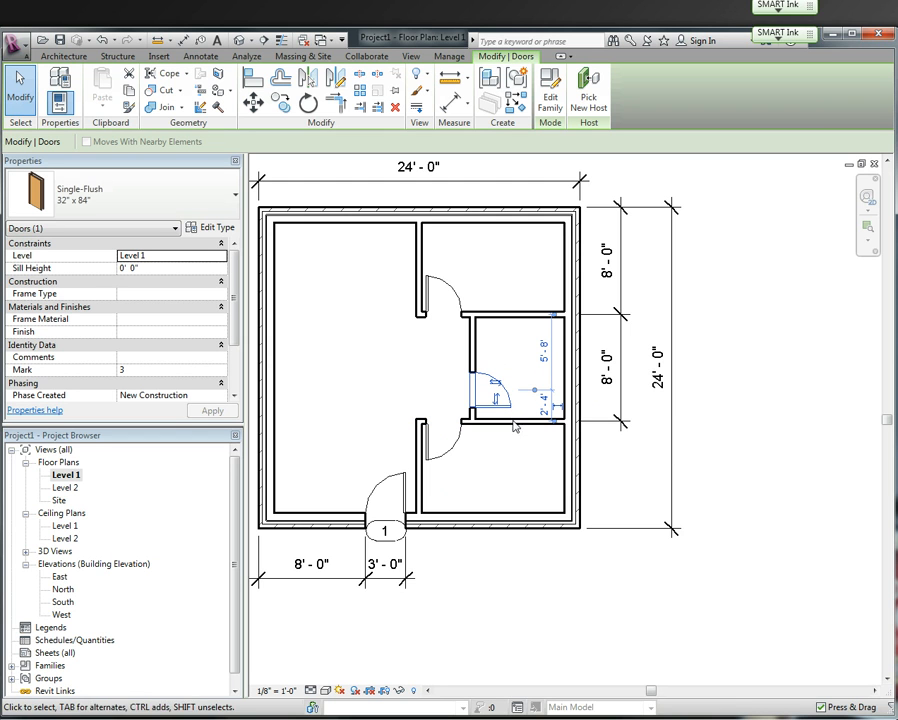
pyautogui.click(384, 500)
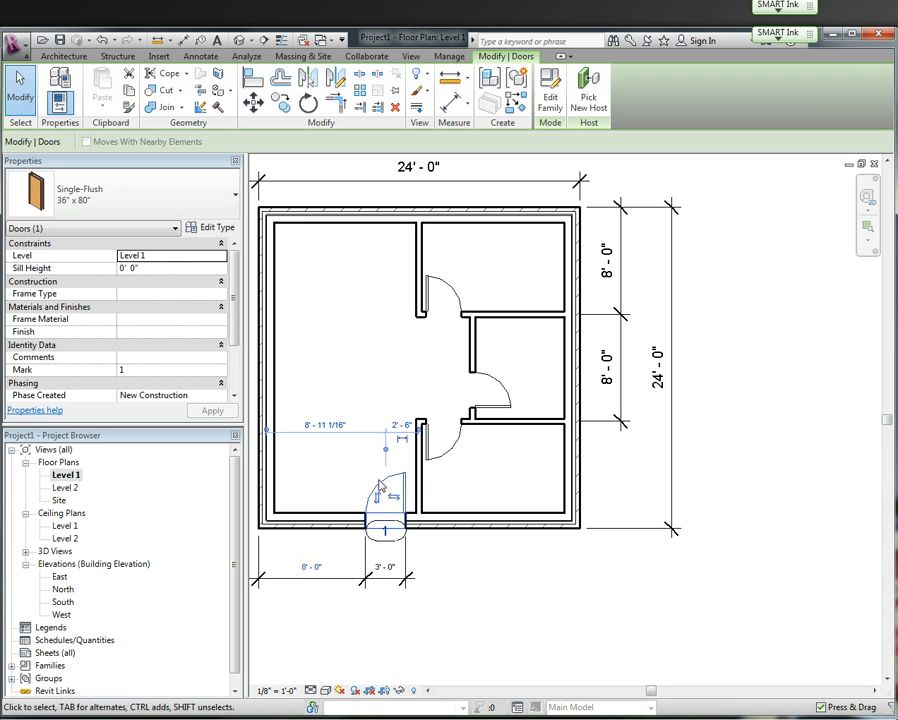
# - Place a 36" x 80" back door in the top exterior wall
pyautogui.click(384, 500)
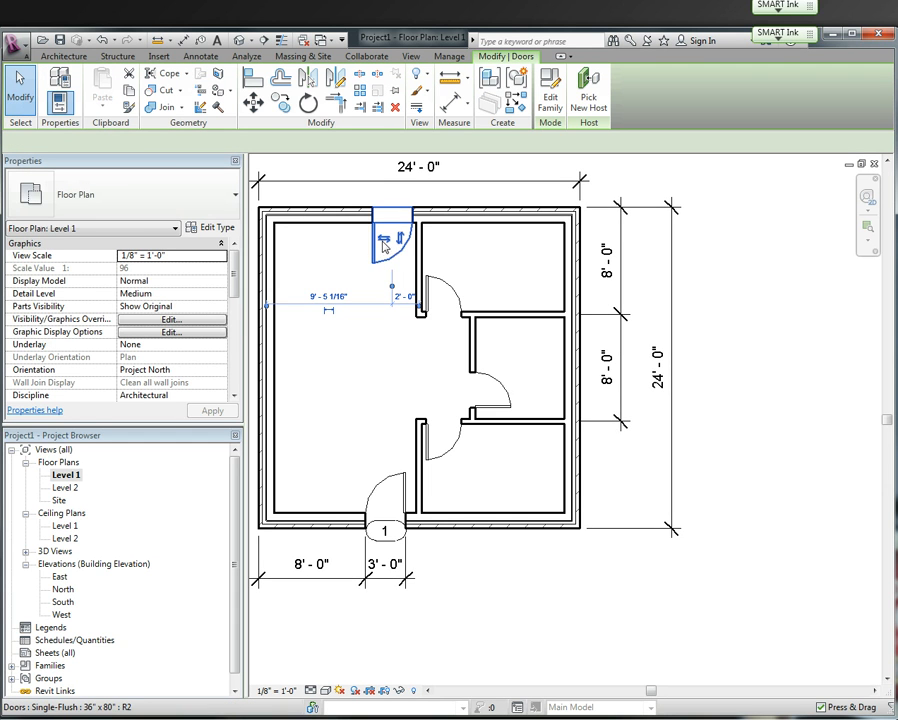
pyautogui.click(390, 240)
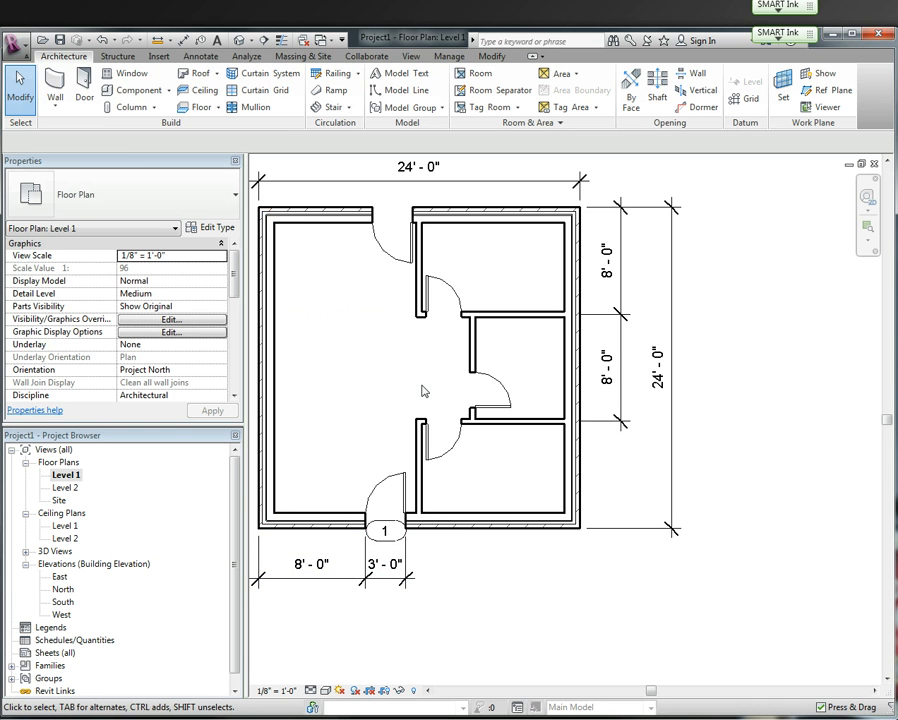
# - Restart door placement for the back door with Tag on Placement enabled
pyautogui.click(390, 216)
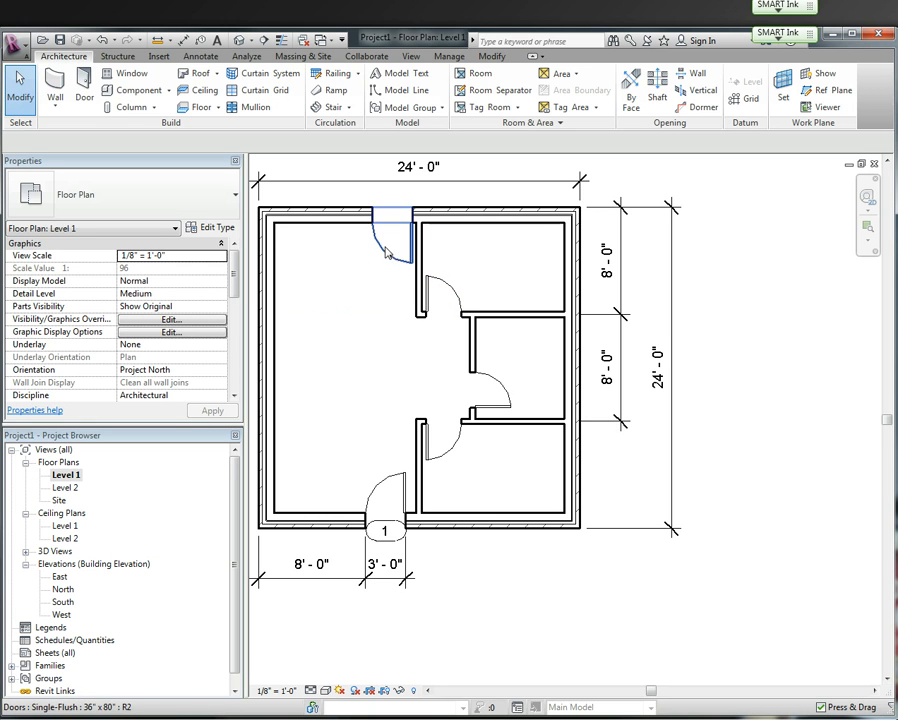
pyautogui.click(84, 84)
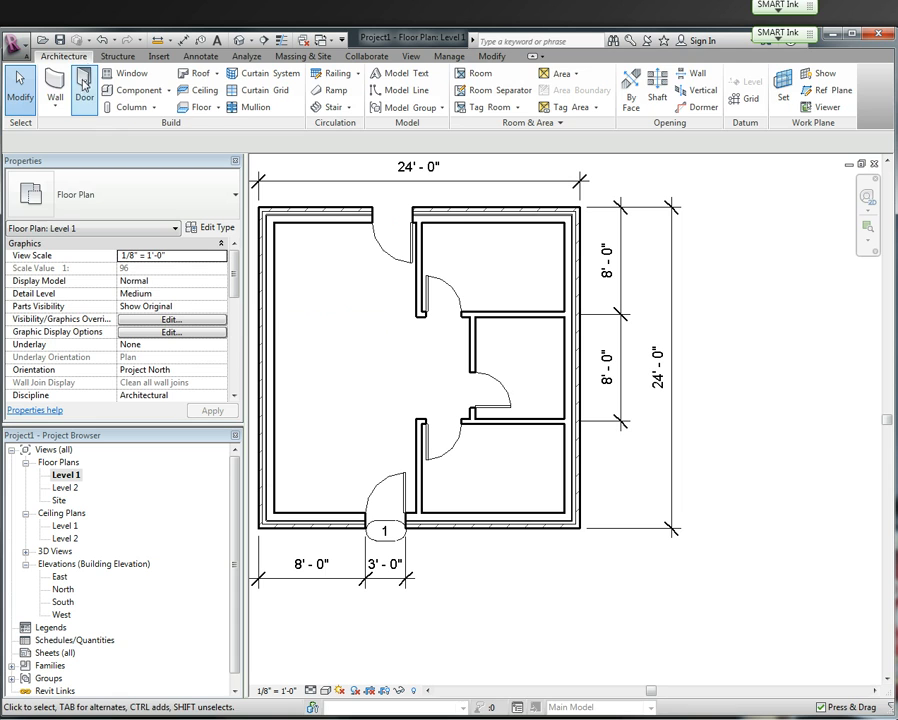
pyautogui.click(84, 90)
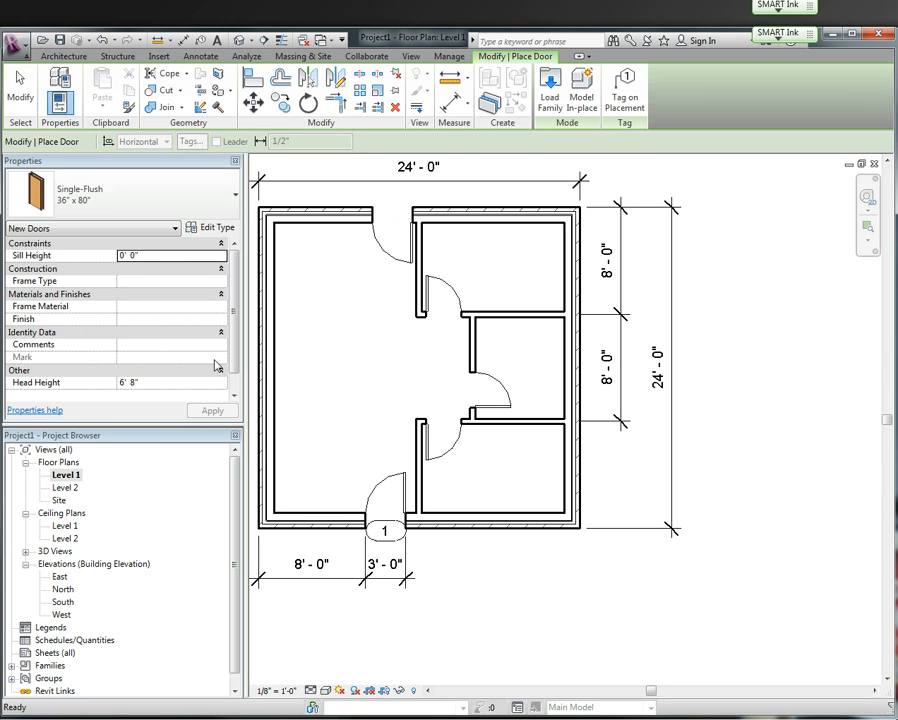
pyautogui.click(624, 90)
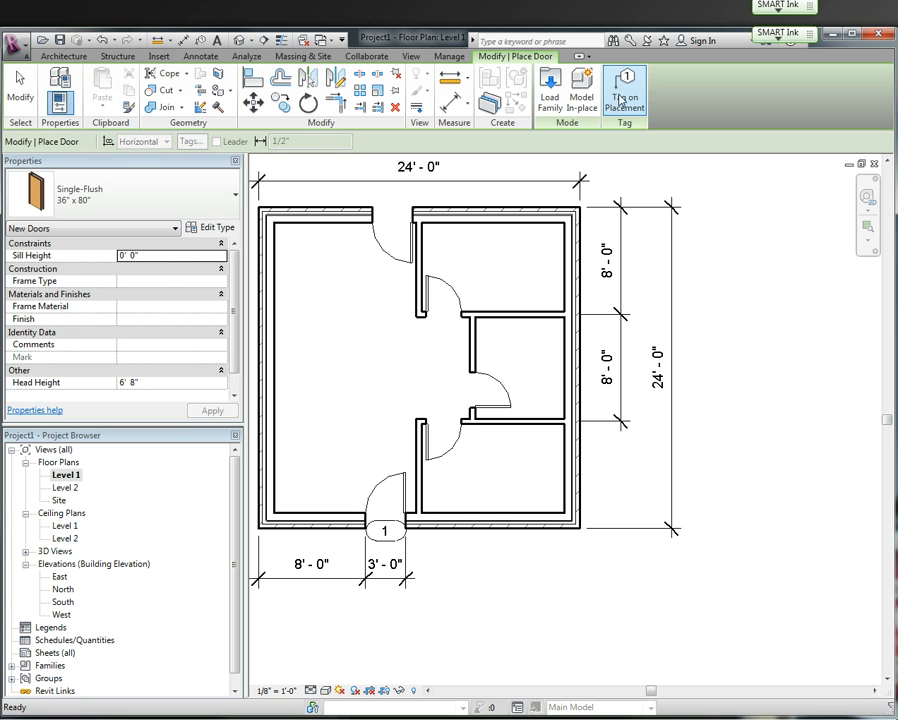
pyautogui.moveTo(624, 90)
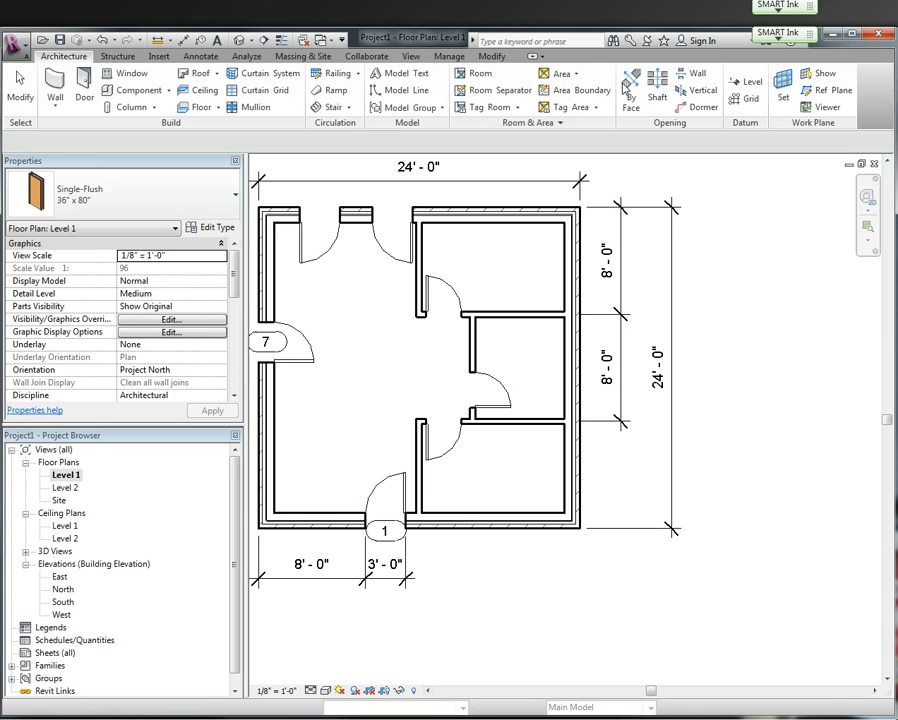
# - Tag all untagged doors 1 through 5 and drag the back door's tag above the top wall
pyautogui.click(20, 88)
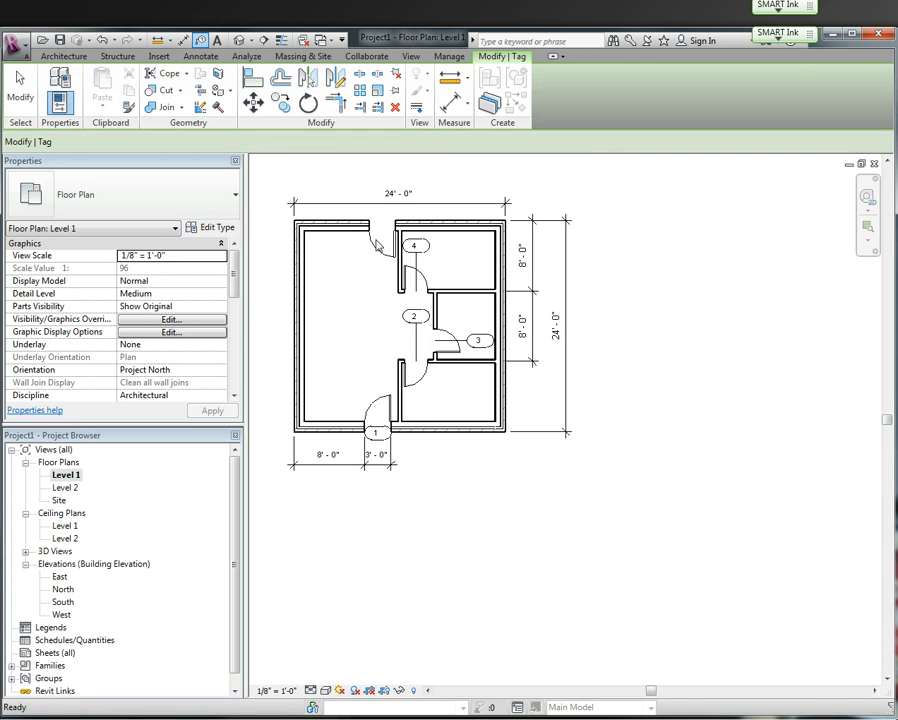
pyautogui.click(378, 240)
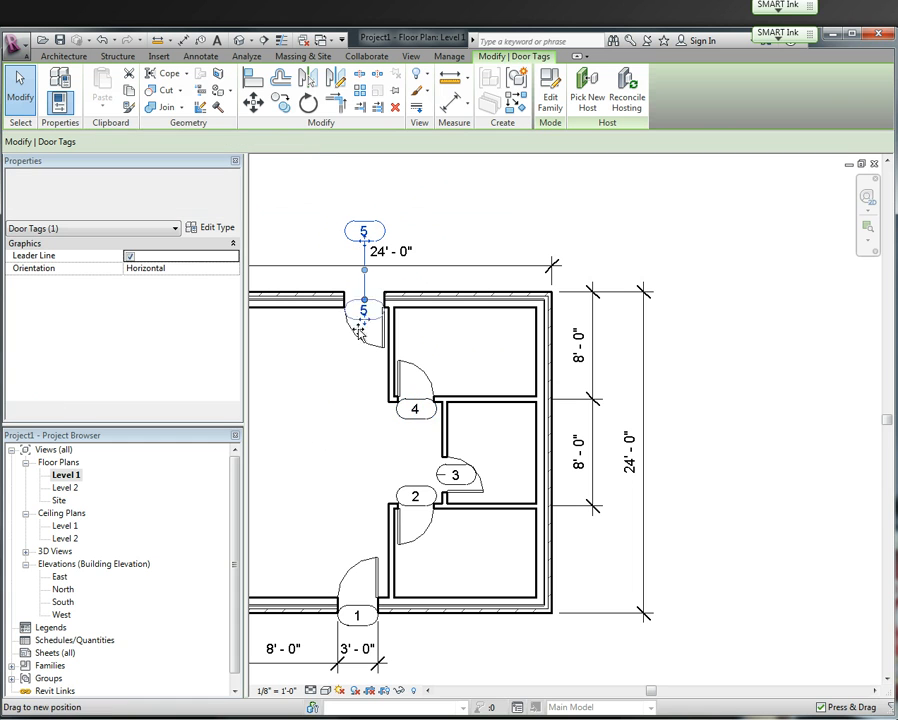
pyautogui.moveTo(364, 312); pyautogui.dragTo(364, 276)
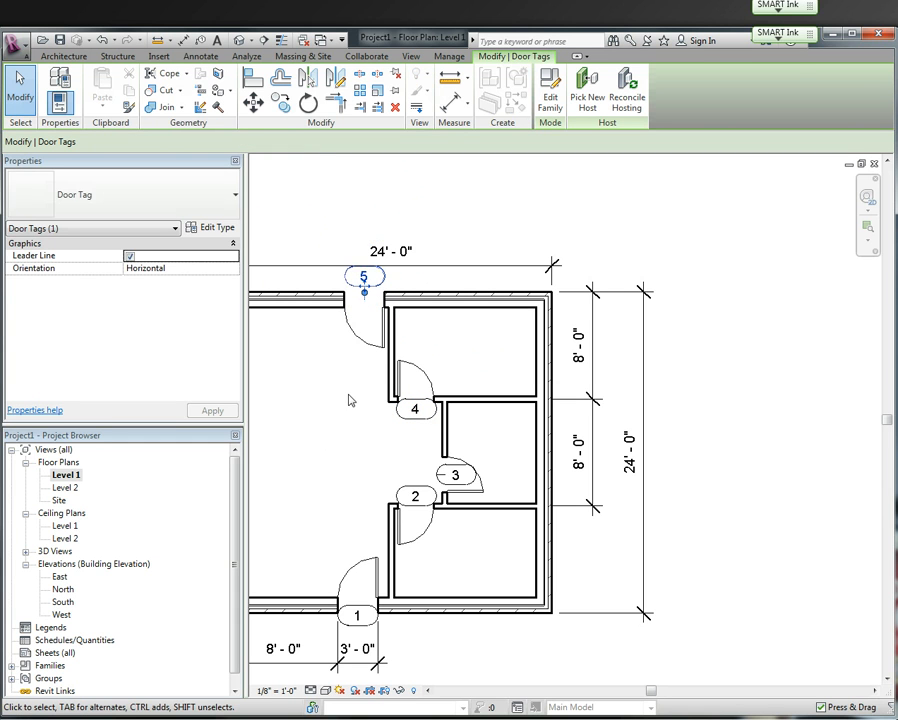
pyautogui.click(350, 400)
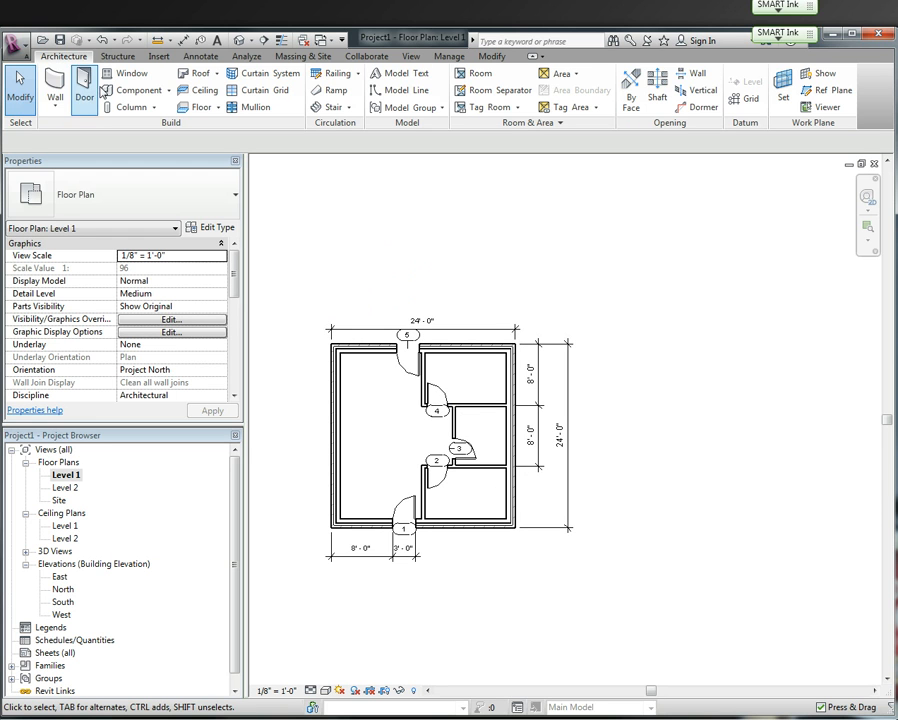
# - Start the Window tool and list the Fixed window sizes, 36" x 48" current
pyautogui.click(132, 72)
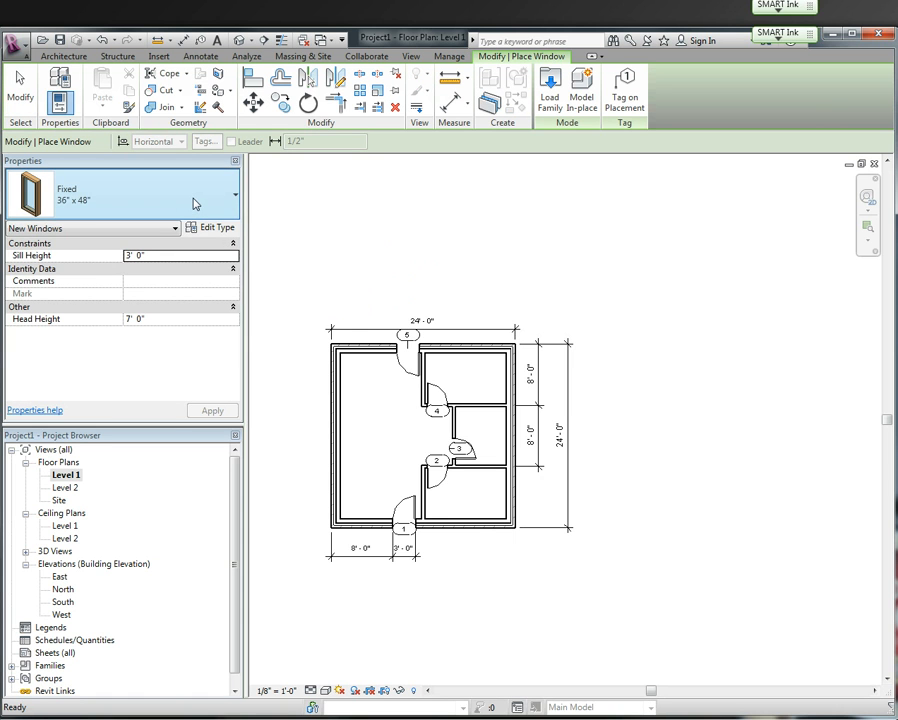
pyautogui.click(232, 194)
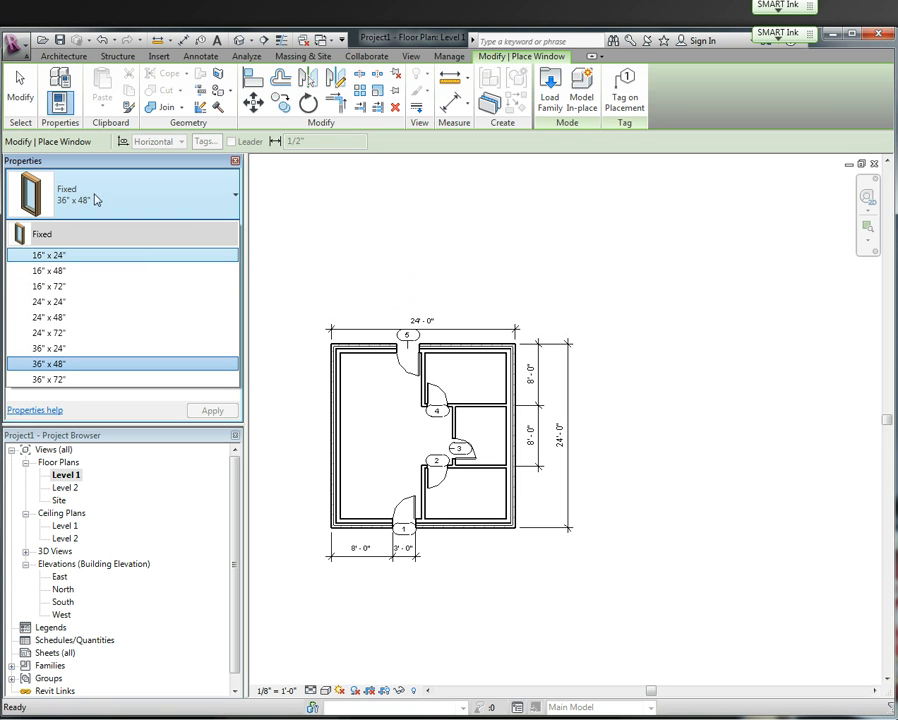
pyautogui.moveTo(208, 196)
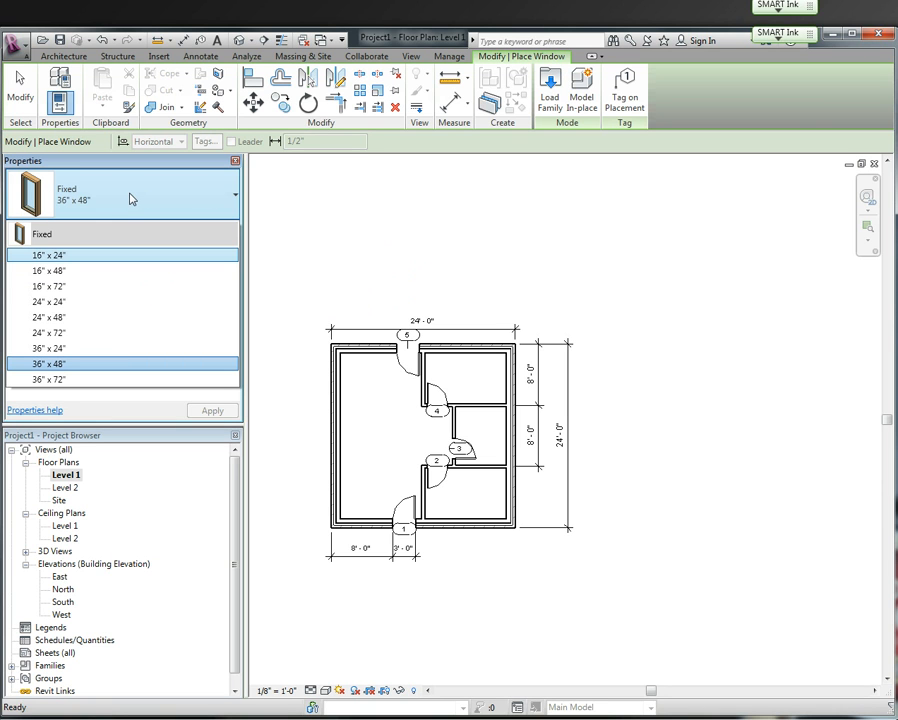
pyautogui.moveTo(114, 188)
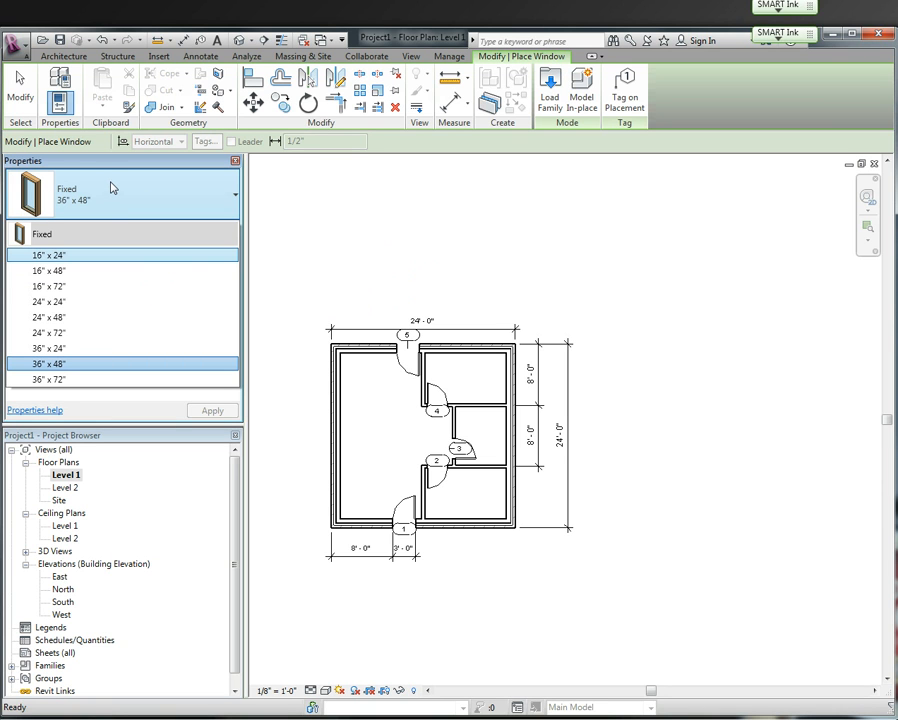